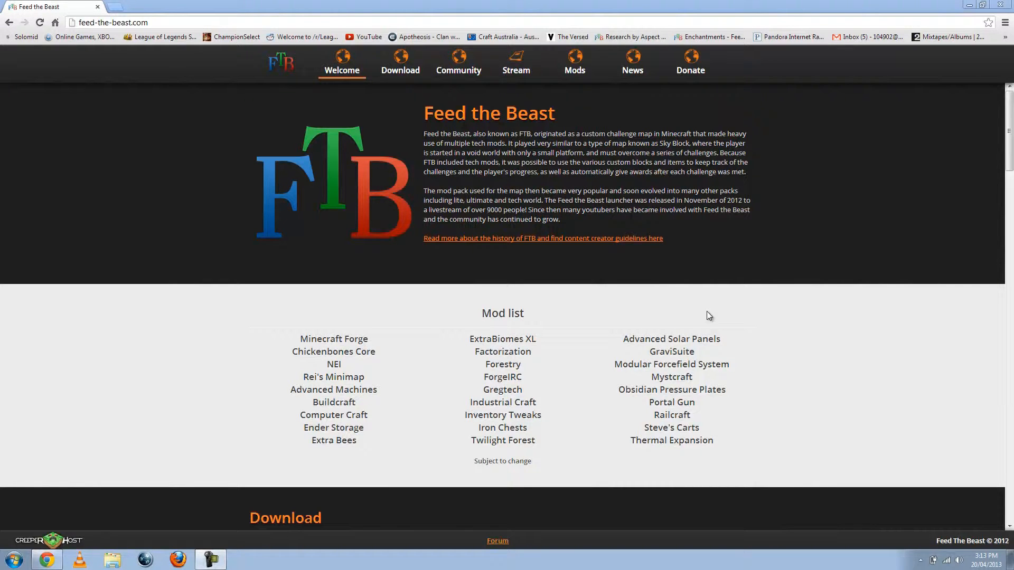
pyautogui.moveTo(614, 241)
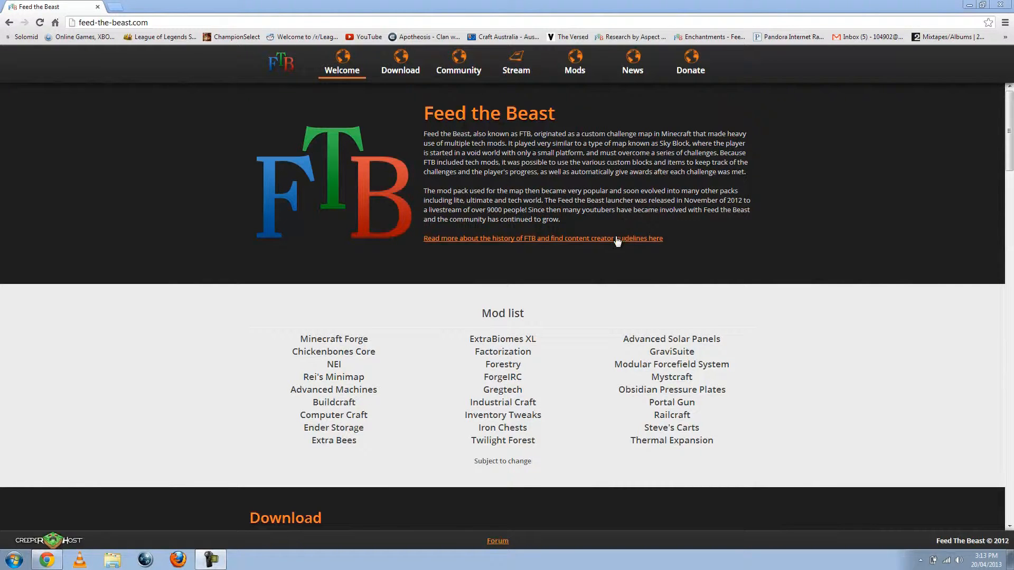
pyautogui.moveTo(295, 151)
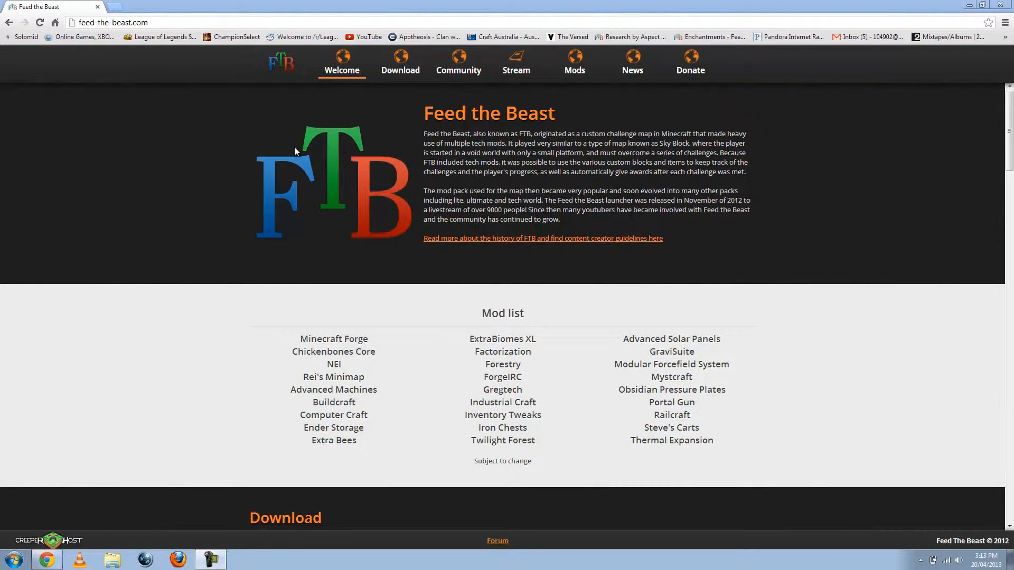
pyautogui.moveTo(311, 138)
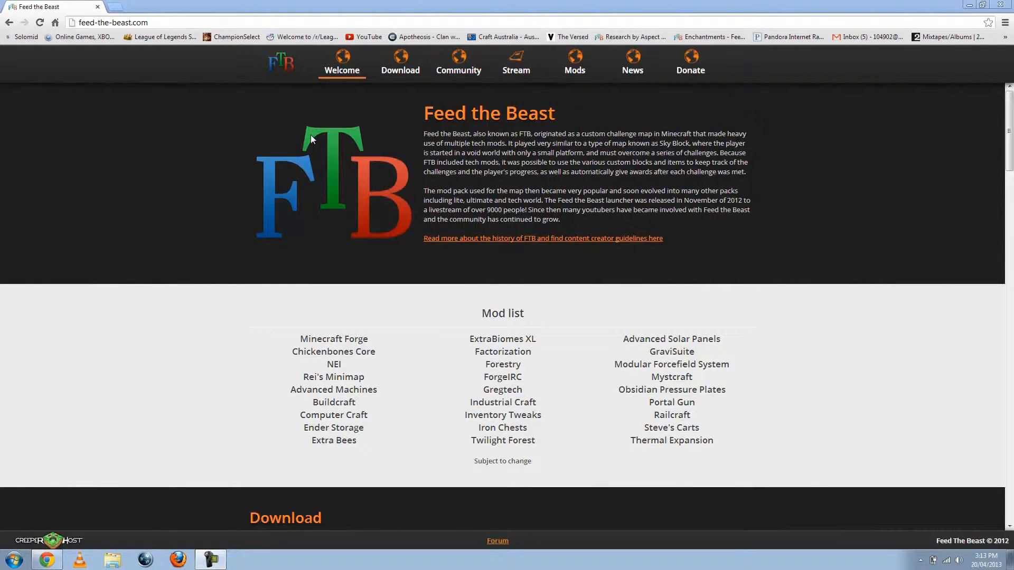
pyautogui.moveTo(493, 141)
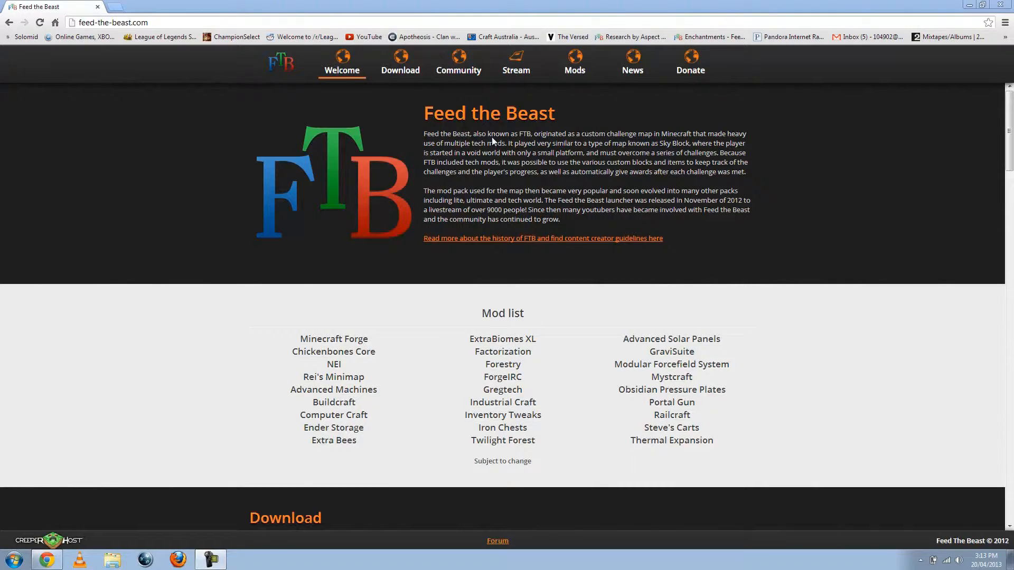
pyautogui.moveTo(408, 208)
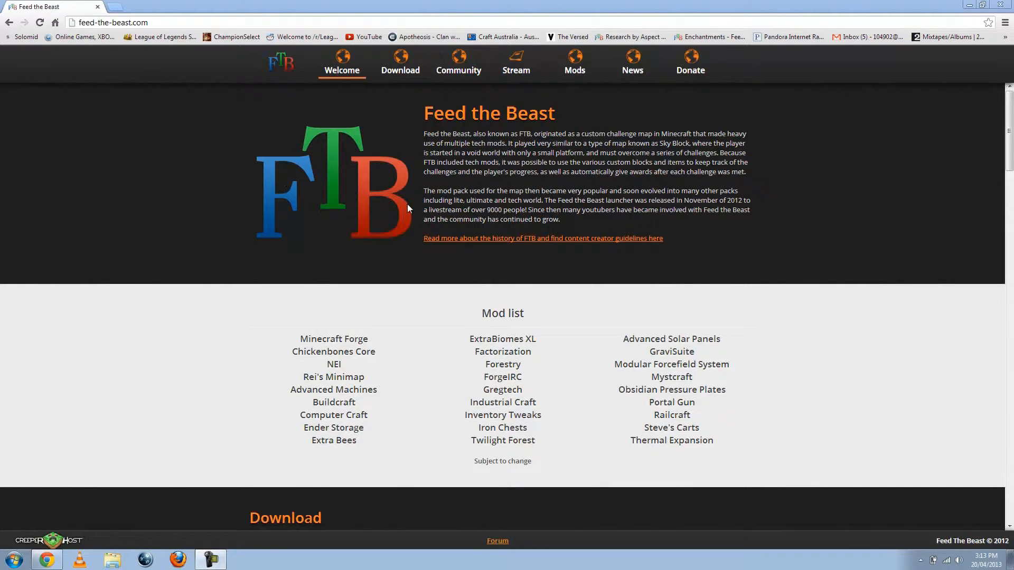
pyautogui.moveTo(383, 174)
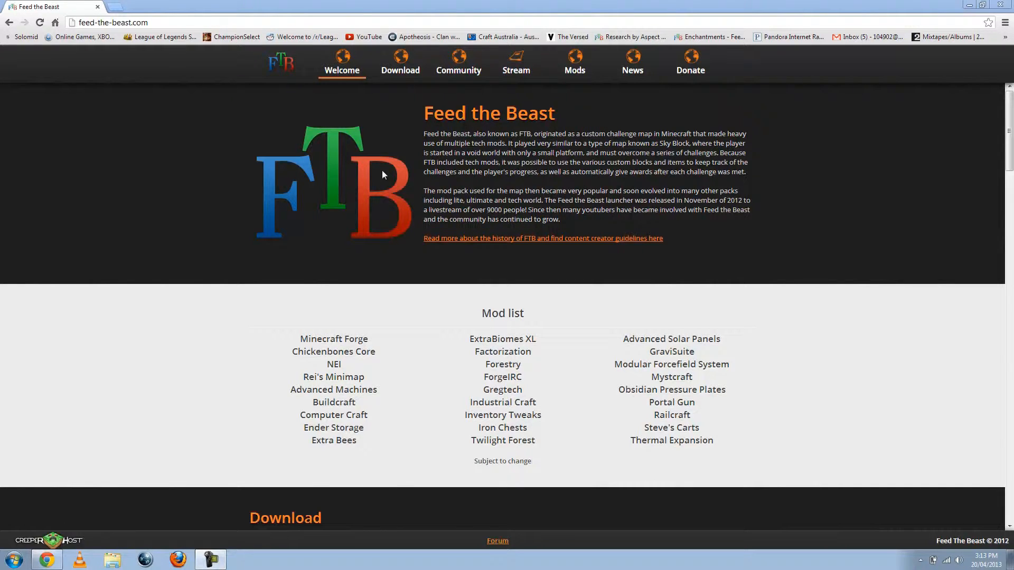
pyautogui.moveTo(455, 358)
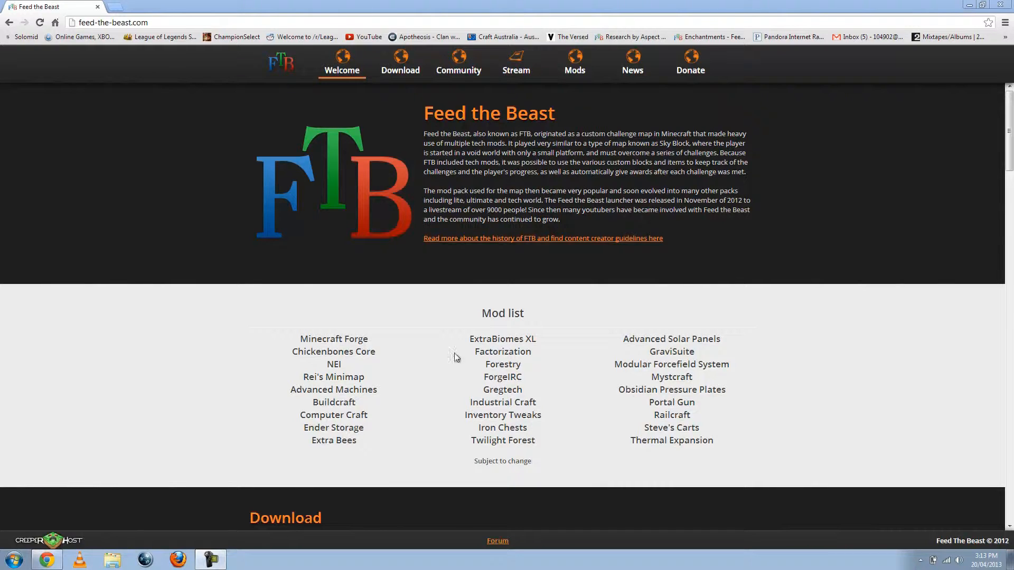
pyautogui.moveTo(598, 215)
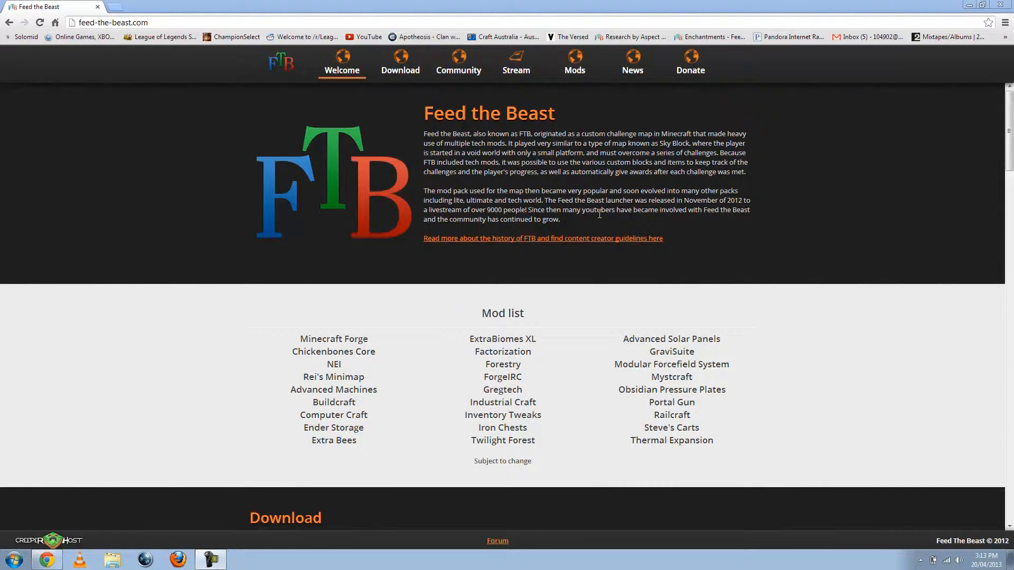
pyautogui.moveTo(611, 224)
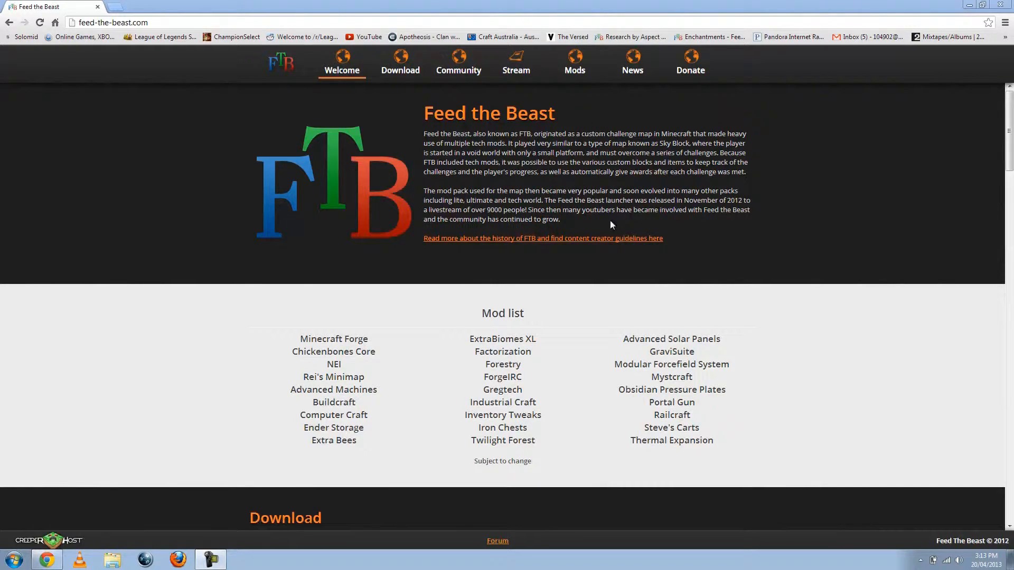
pyautogui.moveTo(543, 132)
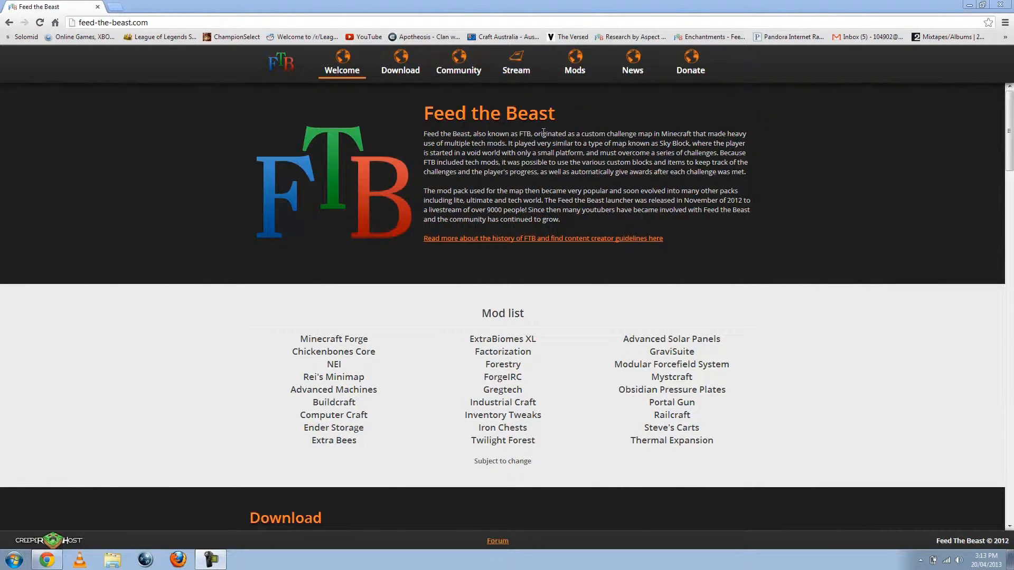
pyautogui.moveTo(575, 221)
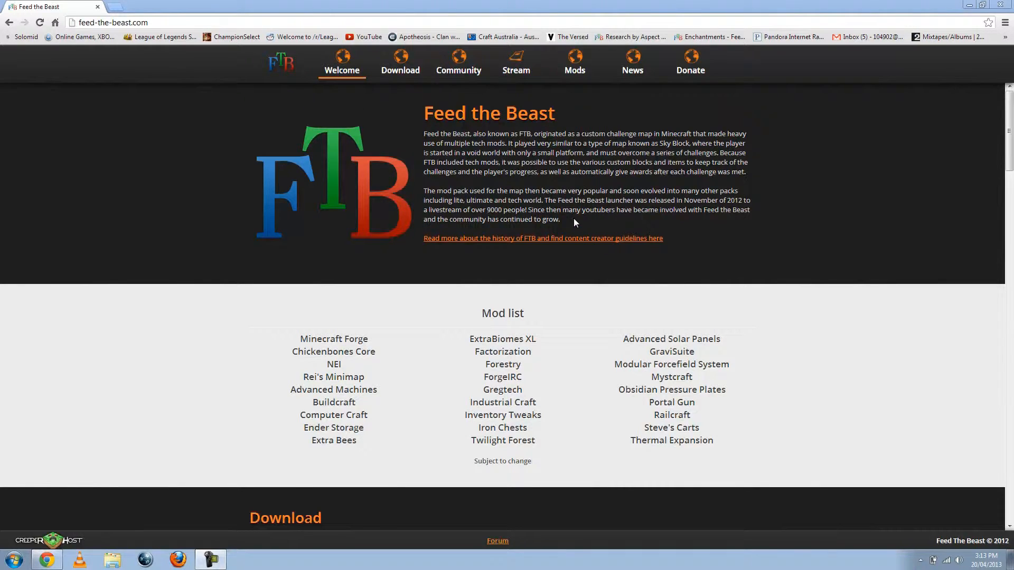
pyautogui.moveTo(536, 158)
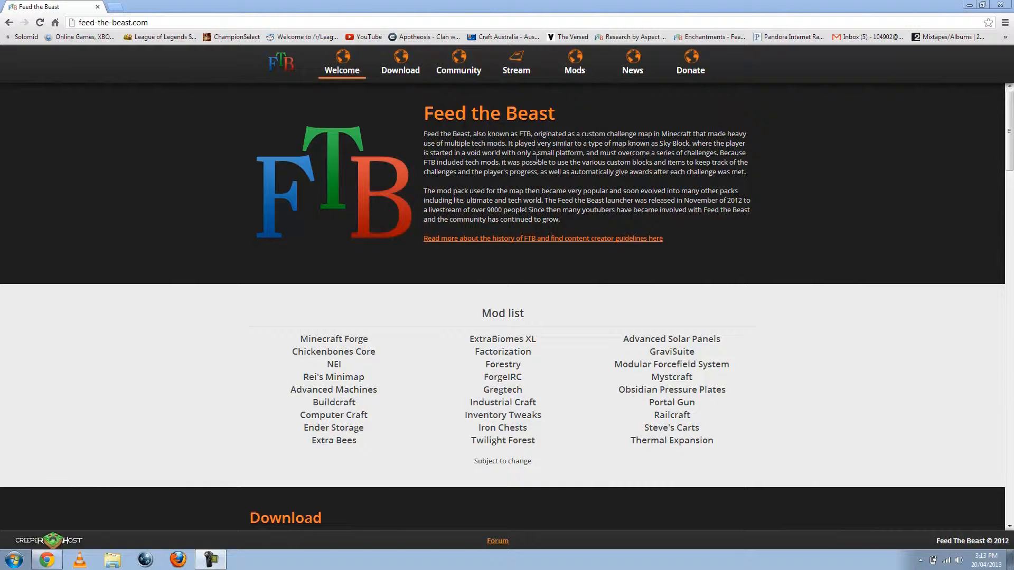
pyautogui.moveTo(309, 193)
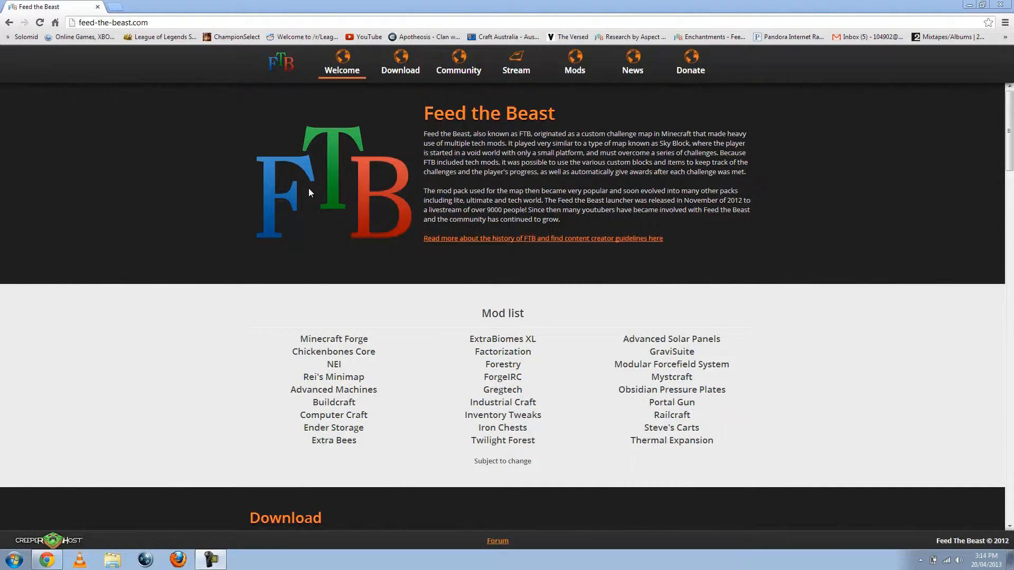
pyautogui.moveTo(562, 221)
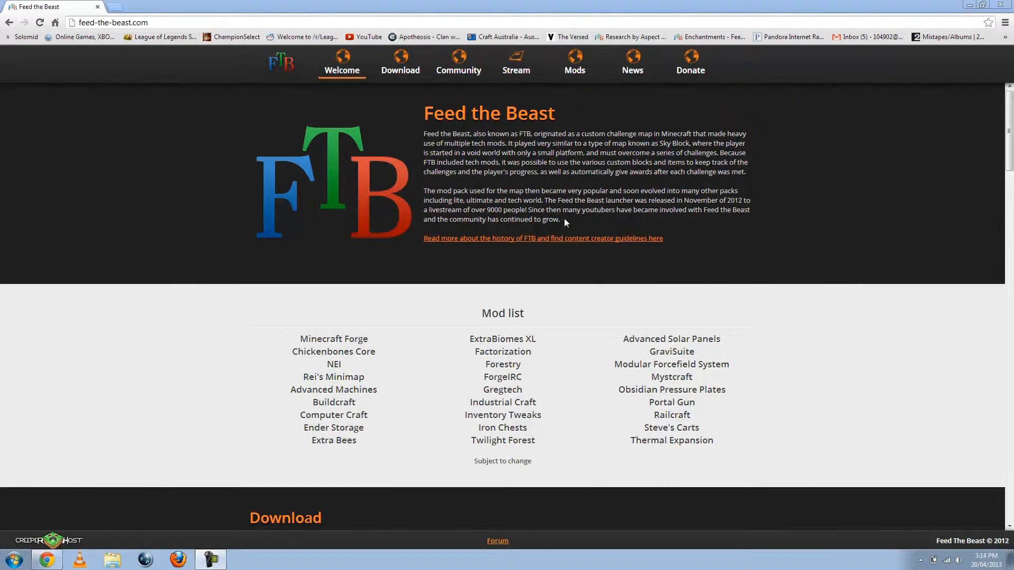
pyautogui.moveTo(581, 224)
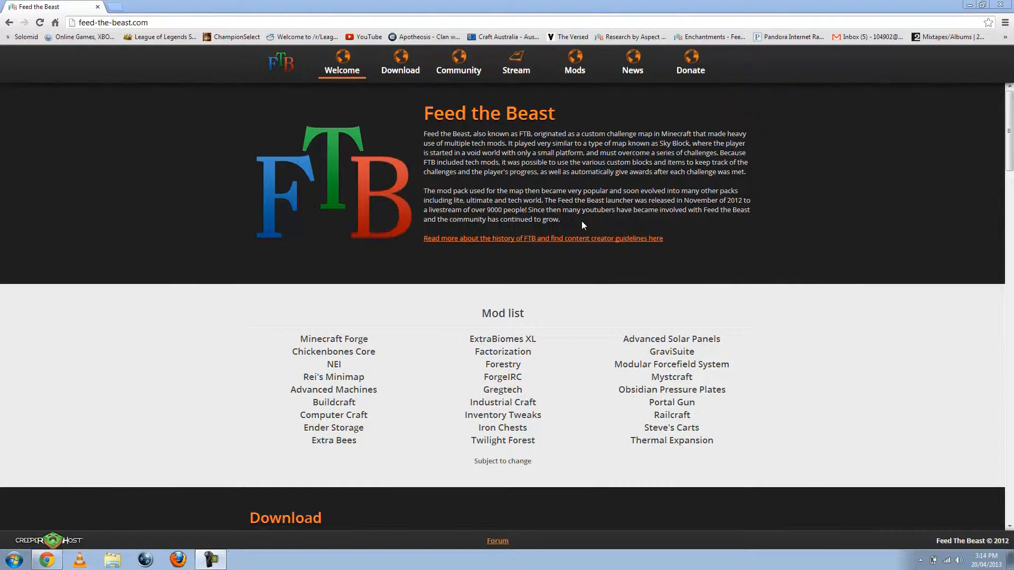
pyautogui.moveTo(578, 221)
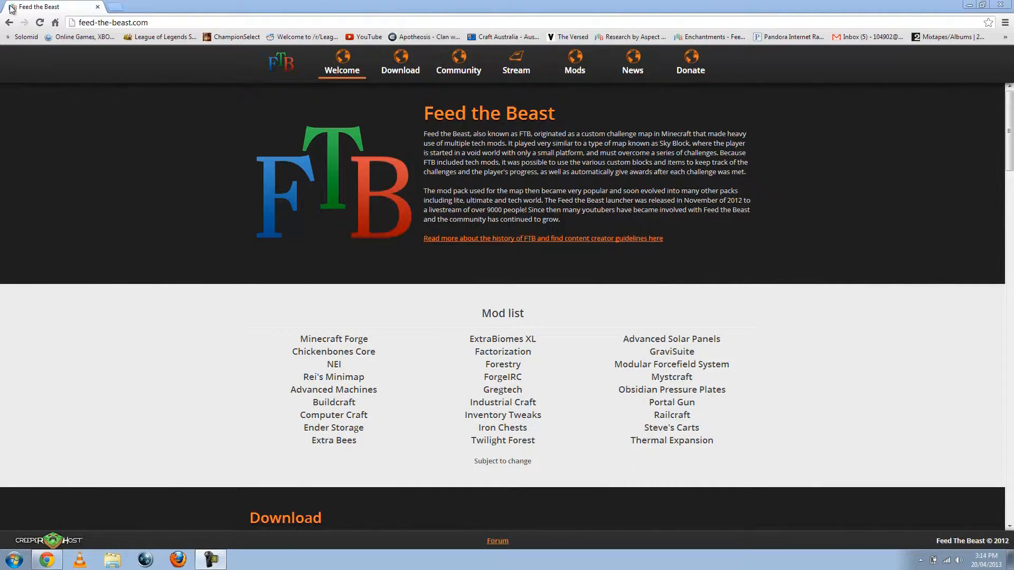
pyautogui.moveTo(381, 96)
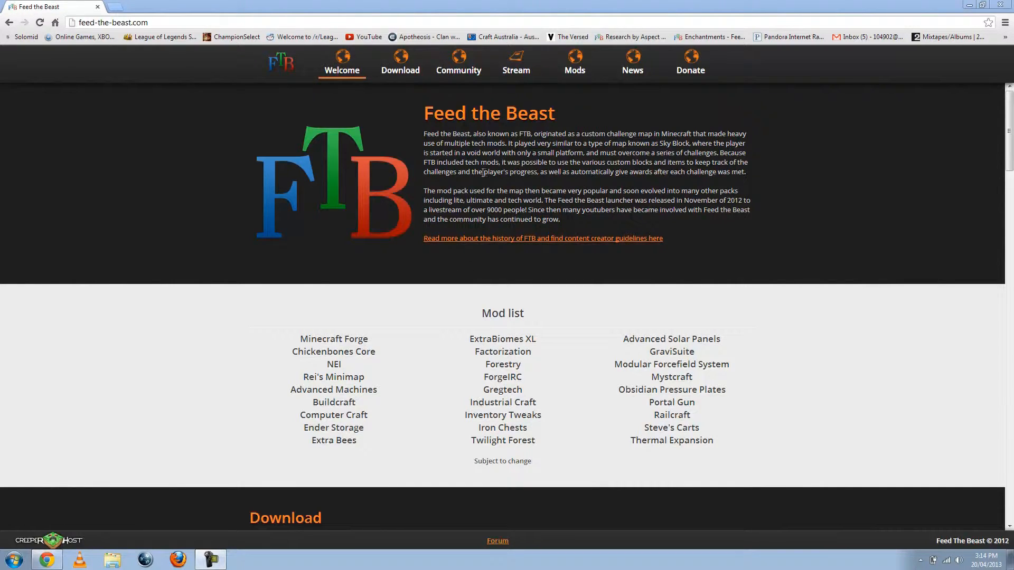
# Jump to the Download section from the Feed the Beast site's top navigation
pyautogui.click(400, 62)
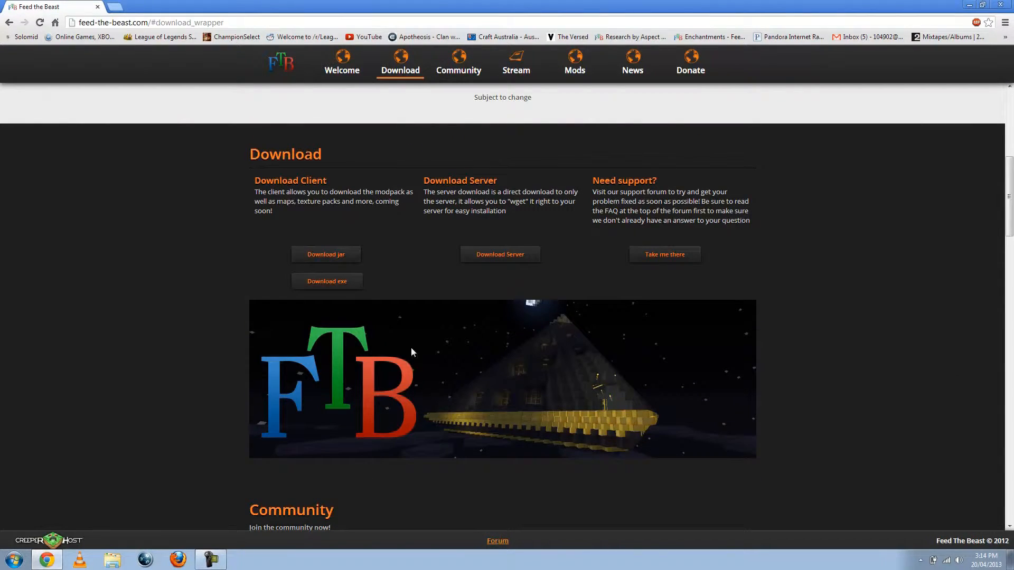
pyautogui.moveTo(257, 249)
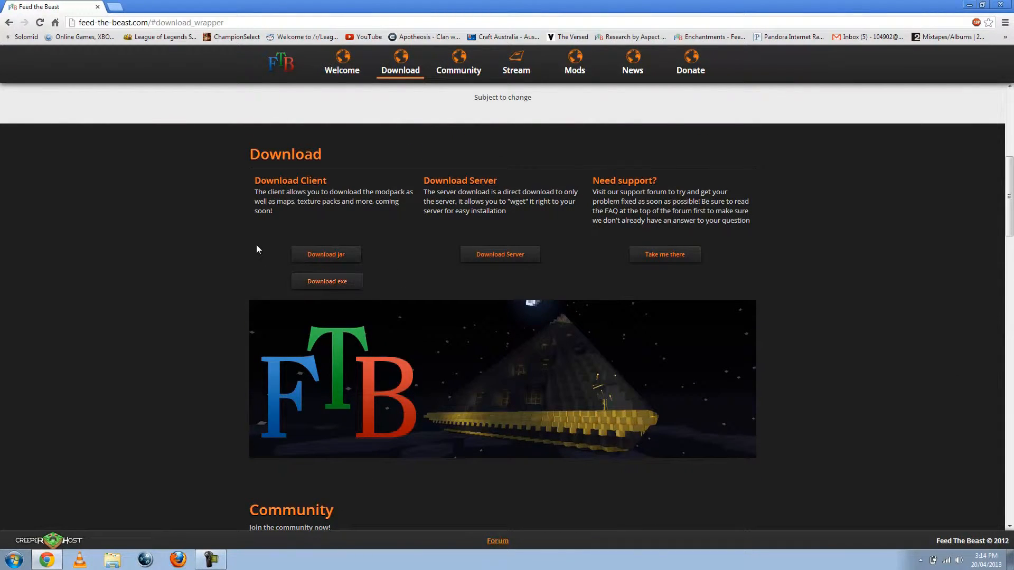
pyautogui.moveTo(348, 261)
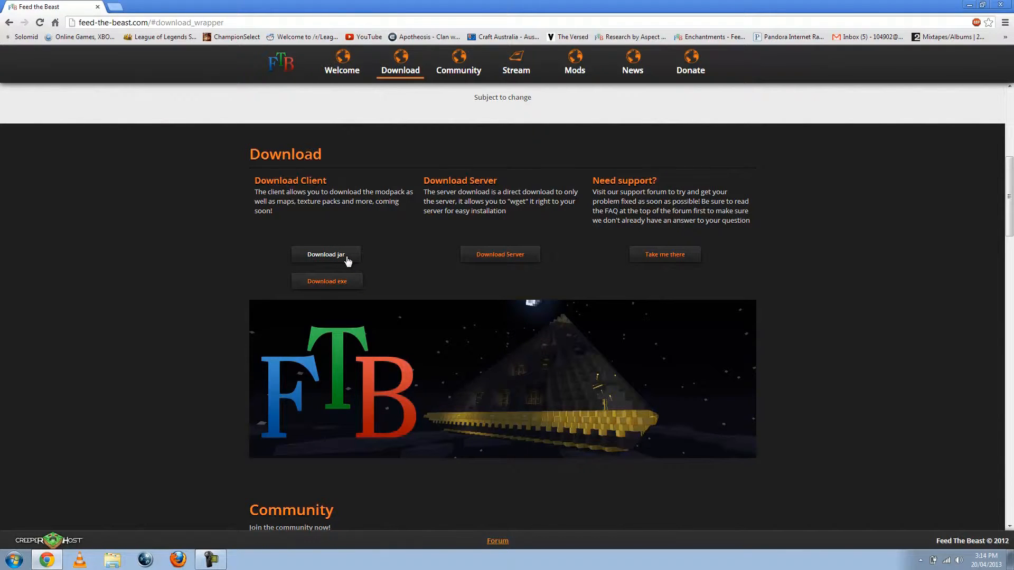
pyautogui.moveTo(367, 258)
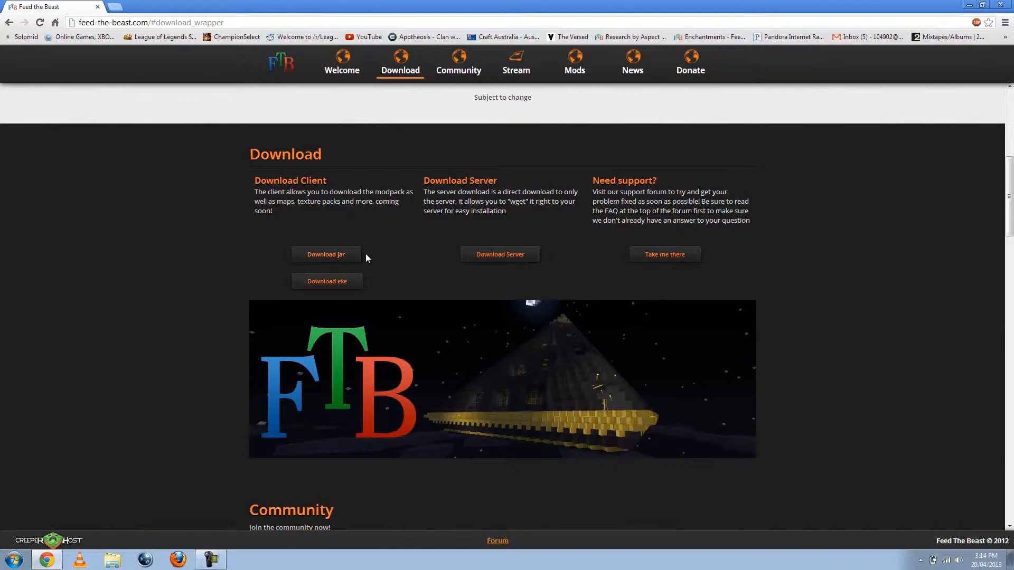
pyautogui.moveTo(352, 262)
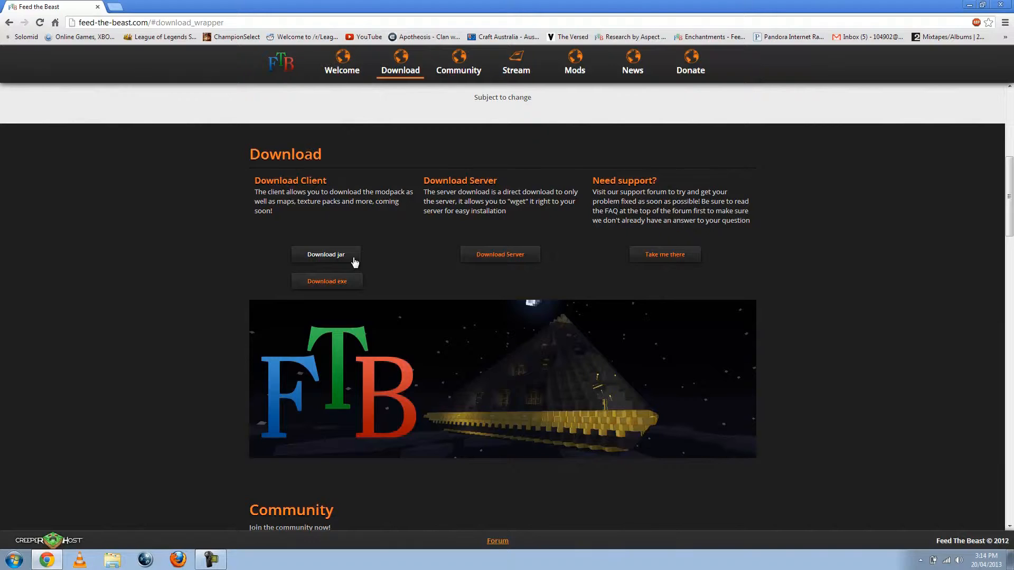
pyautogui.moveTo(359, 251)
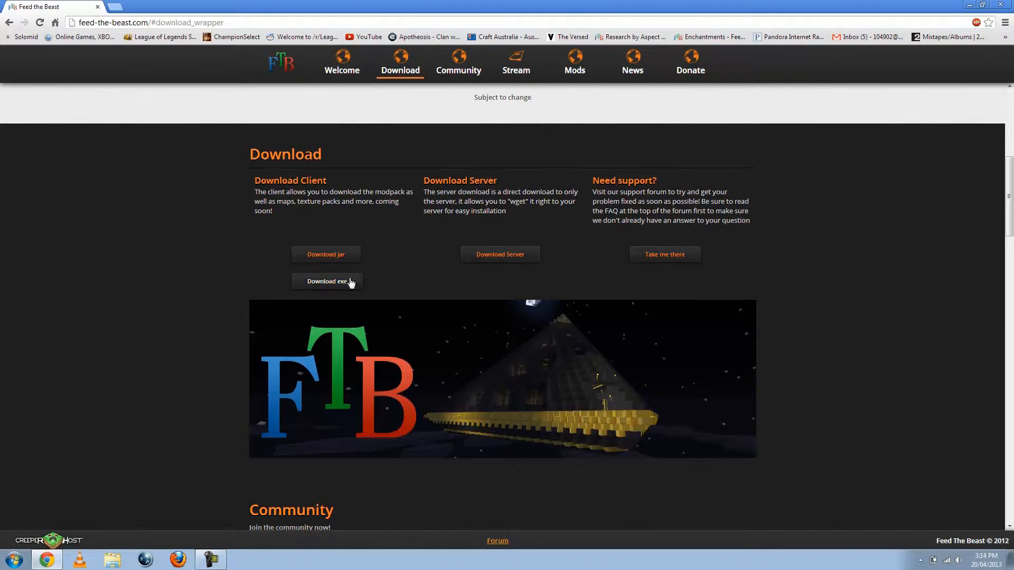
# Download the Windows client FTB_Launcher.exe and run it from Chrome's download bar
pyautogui.click(326, 280)
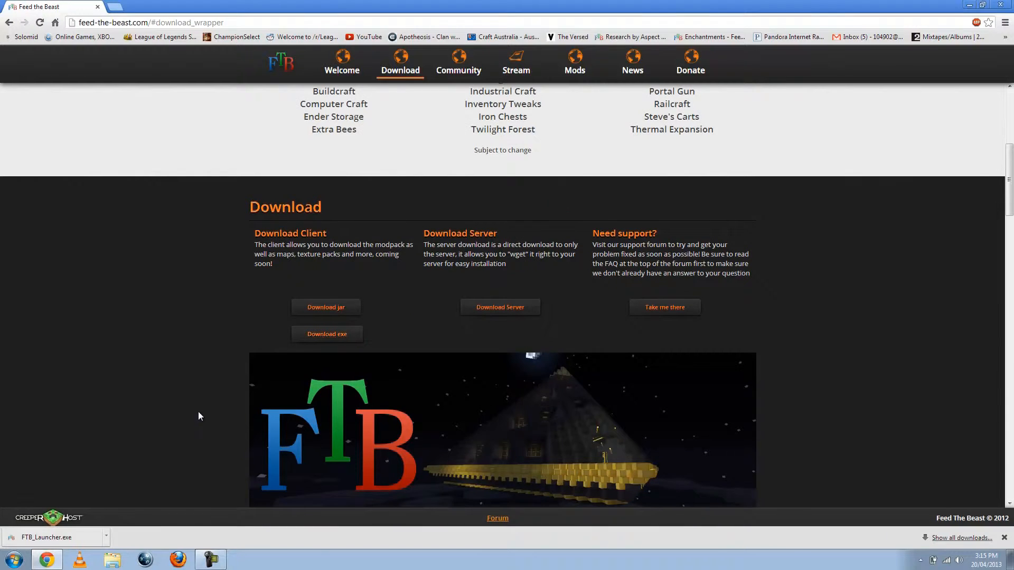
pyautogui.click(51, 537)
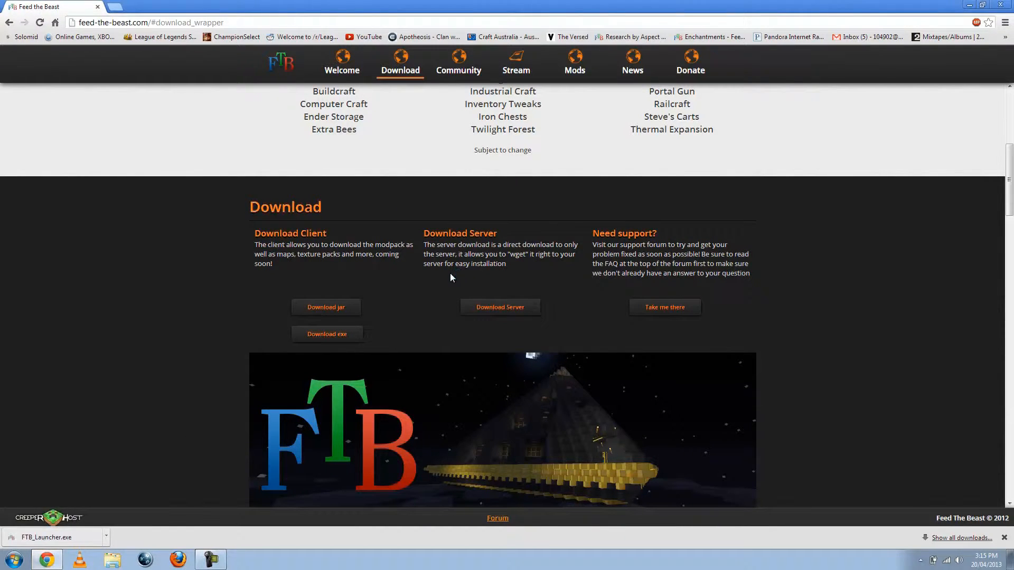
pyautogui.click(45, 538)
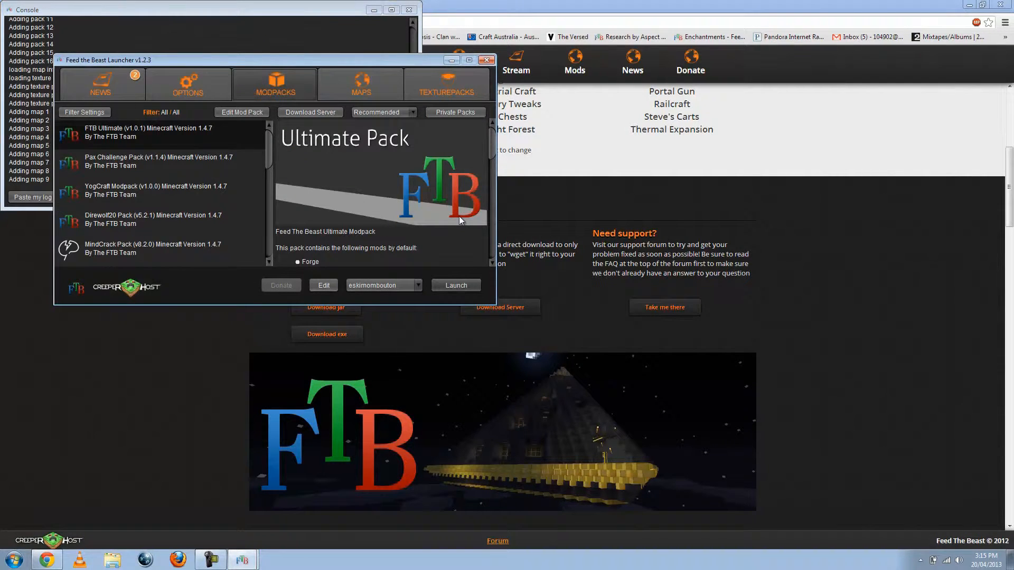
pyautogui.moveTo(266, 72)
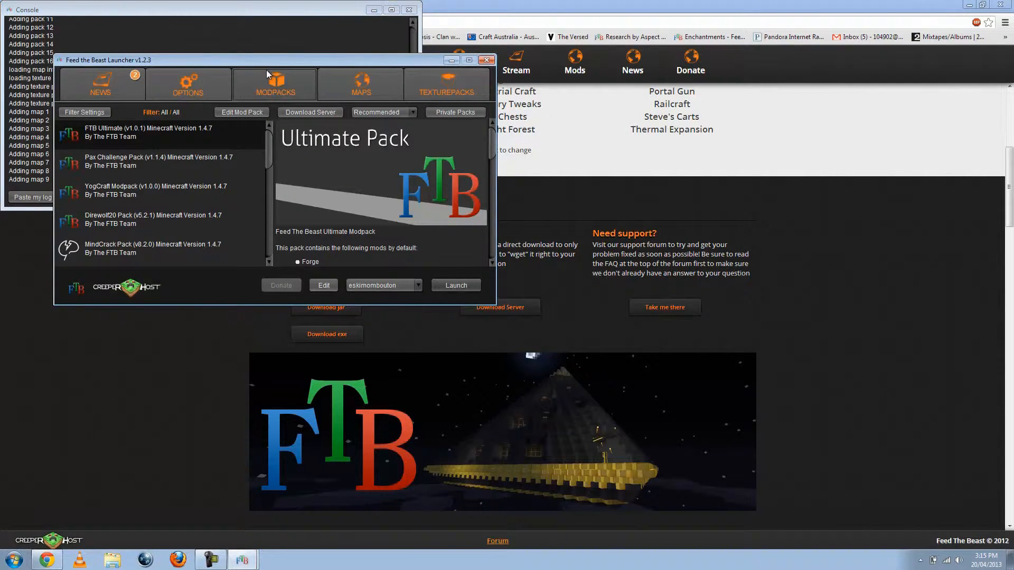
# Move the launcher window toward the screen centre and look through the Modpacks list
pyautogui.moveTo(108, 59); pyautogui.dragTo(240, 86)
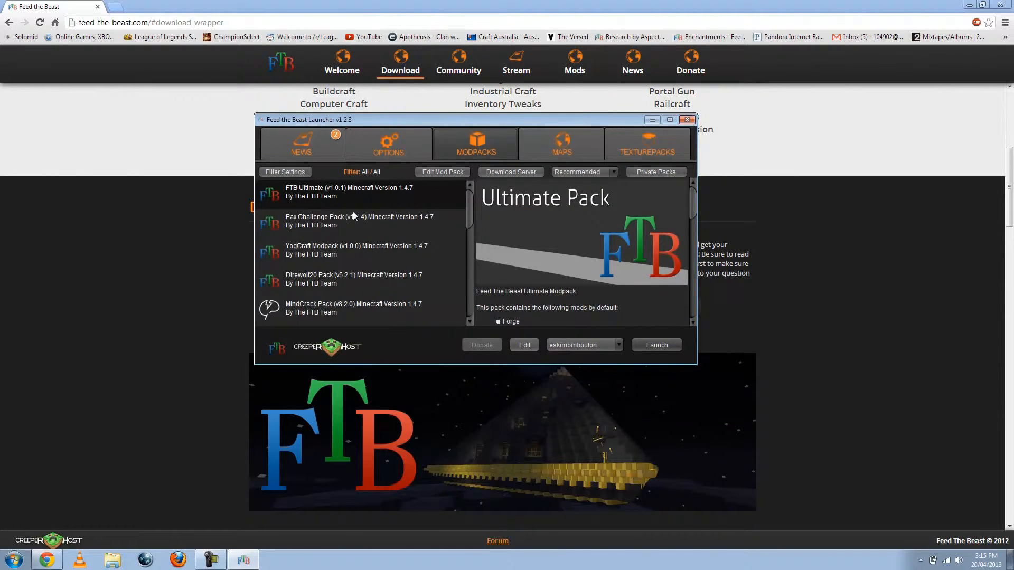
pyautogui.scroll(-3)
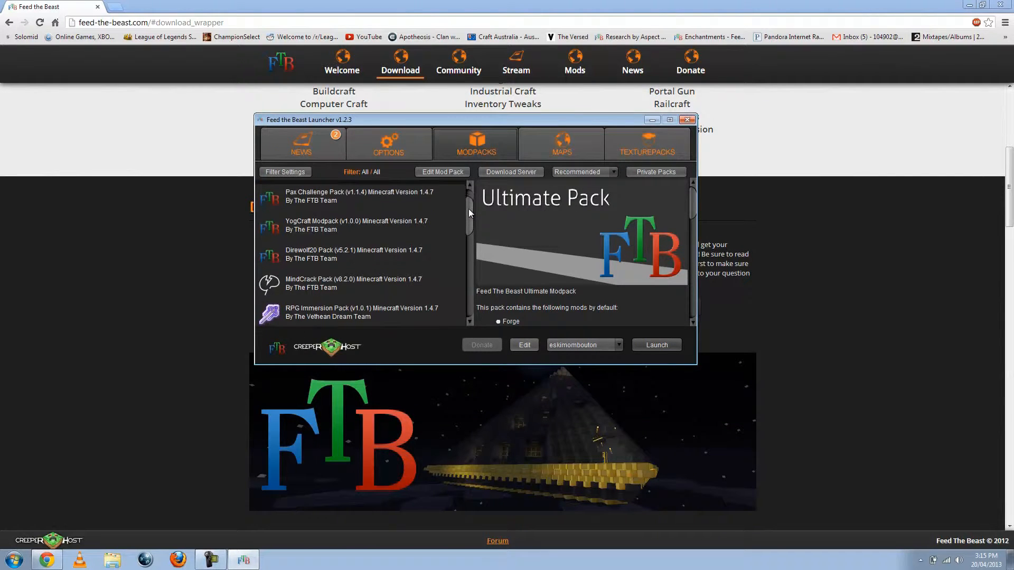
pyautogui.scroll(-3)
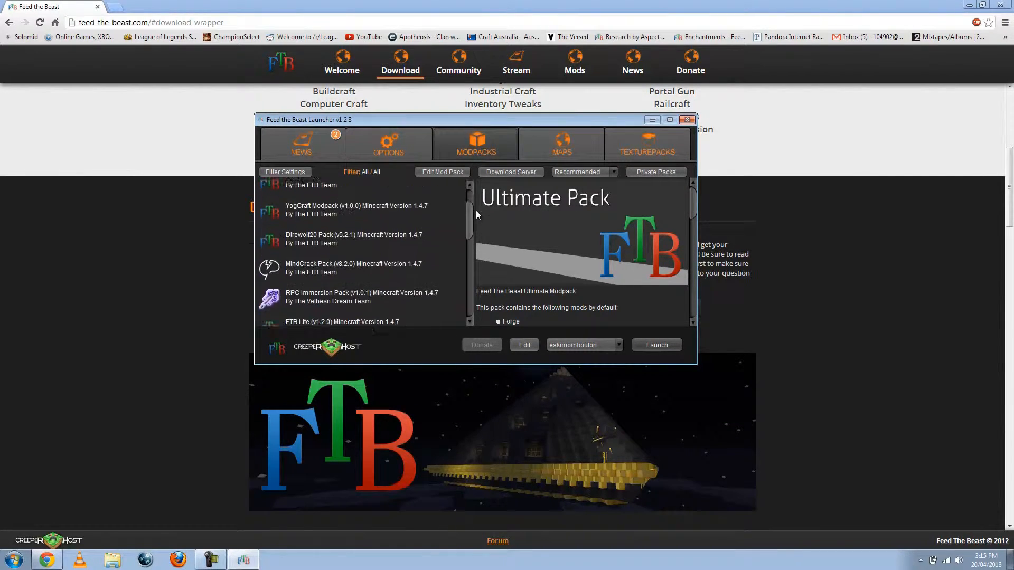
pyautogui.scroll(3)
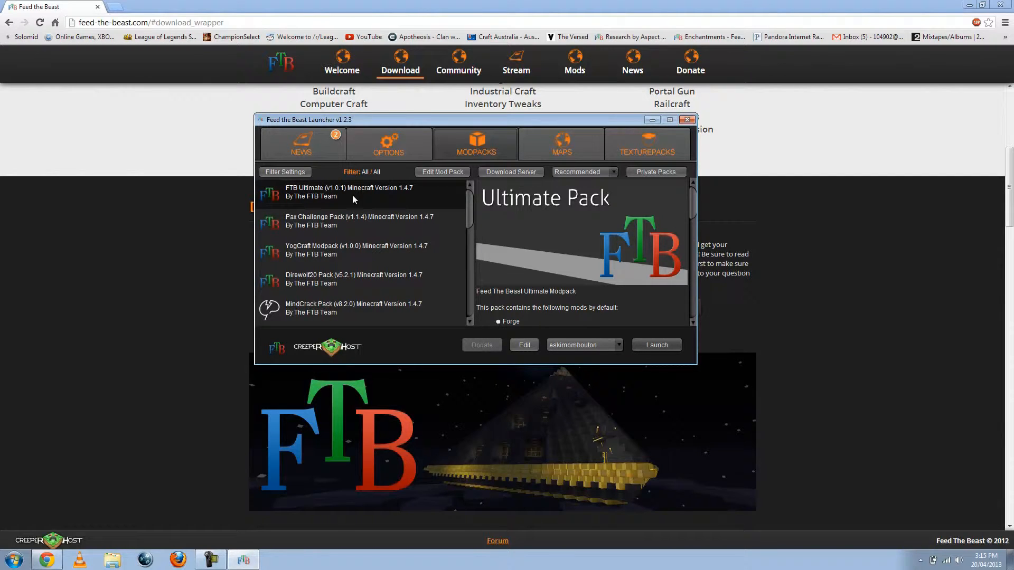
pyautogui.moveTo(337, 221)
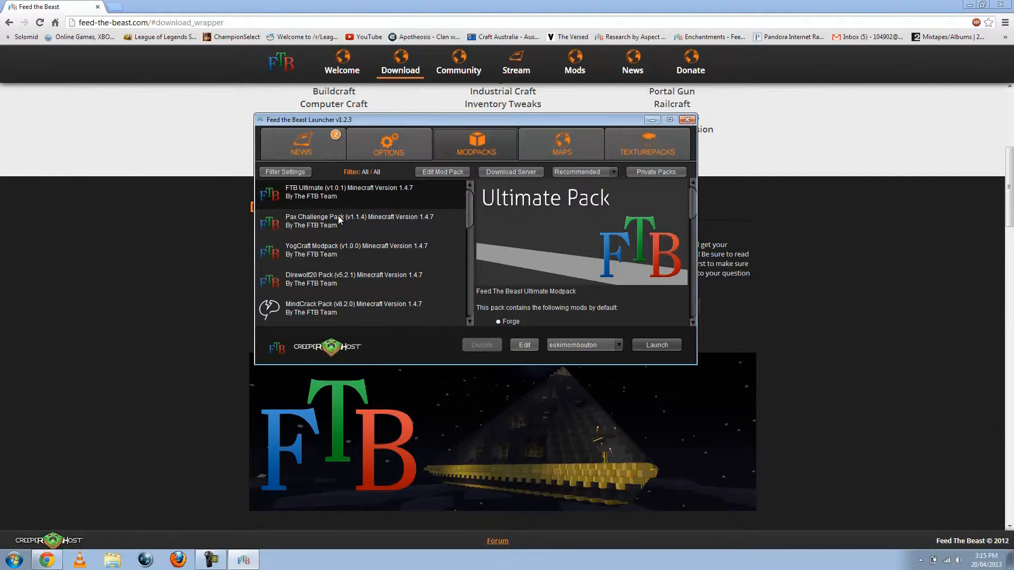
# Preview the MindCrack and Direwolf20 pack descriptions, then settle on FTB Ultimate
pyautogui.click(353, 307)
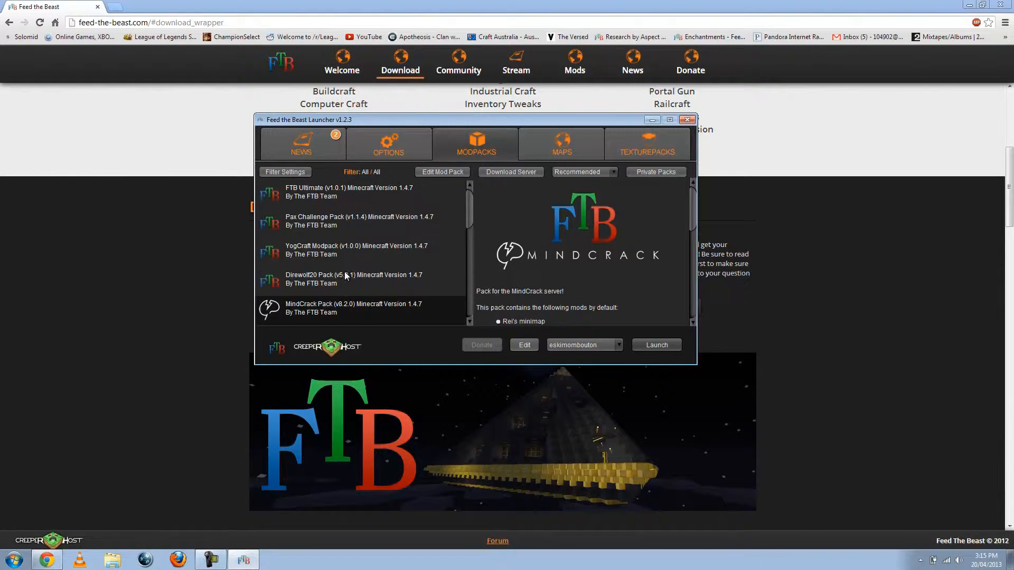
pyautogui.click(353, 279)
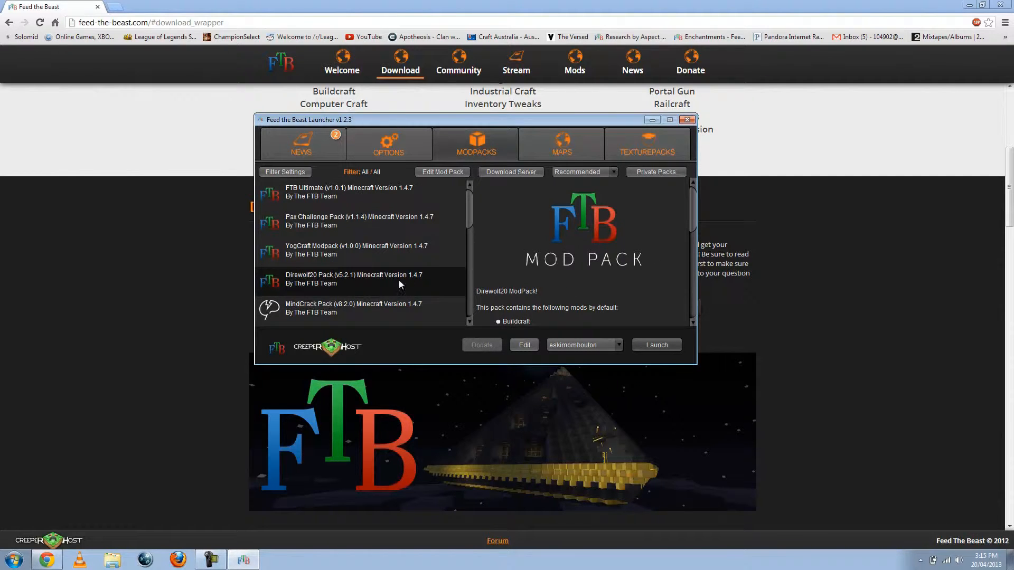
pyautogui.moveTo(353, 321)
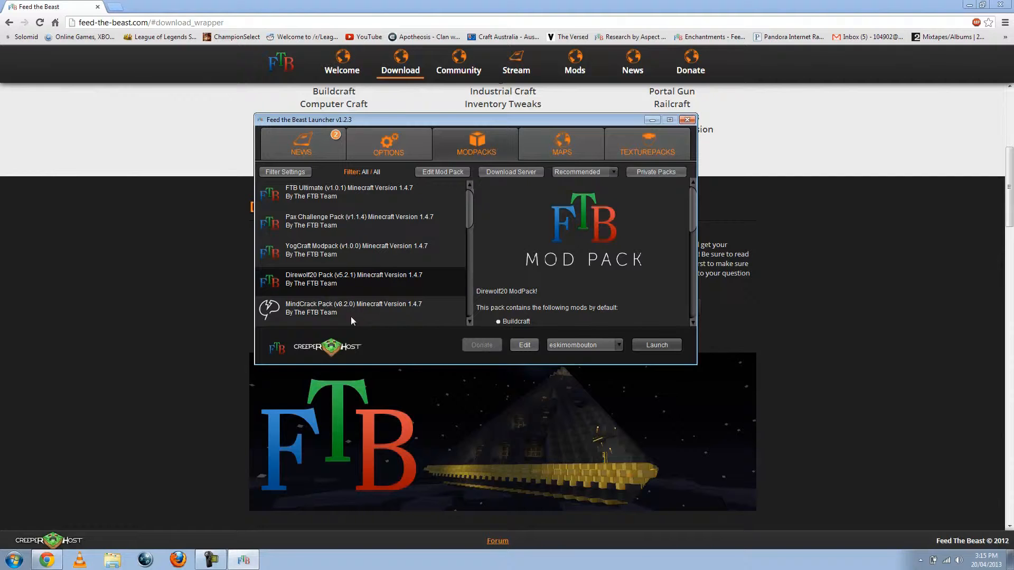
pyautogui.click(349, 192)
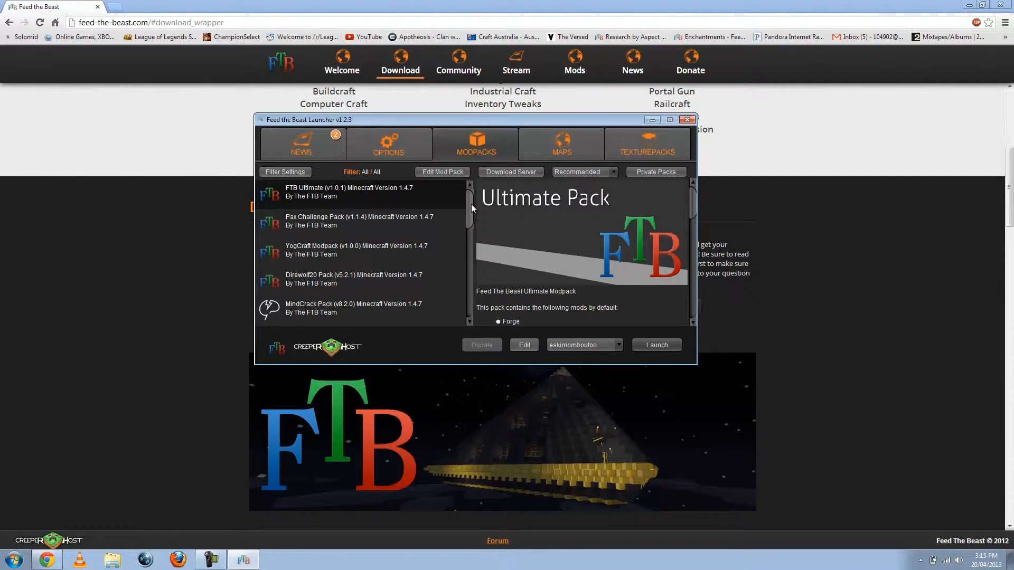
pyautogui.click(353, 308)
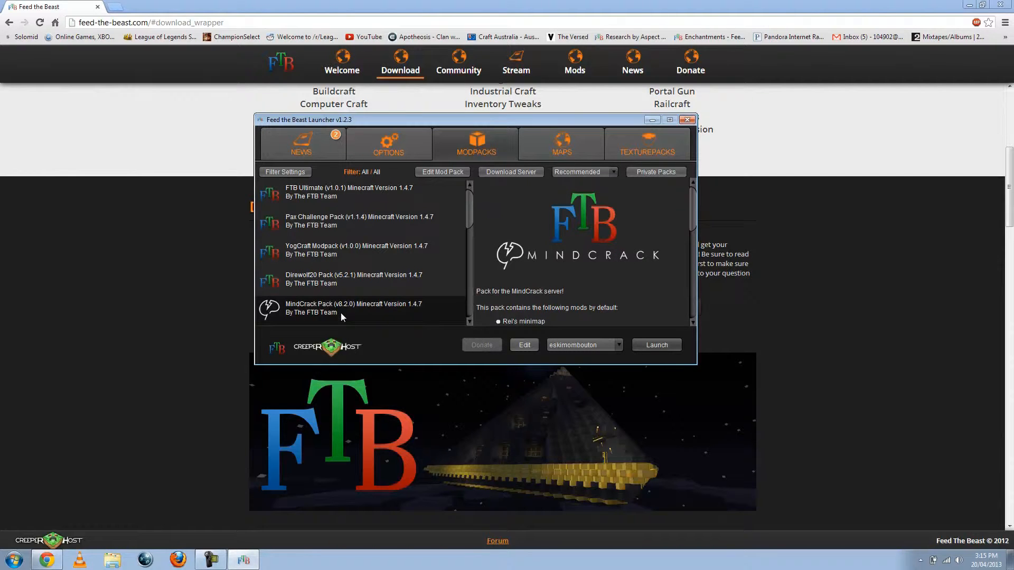
pyautogui.moveTo(350, 264)
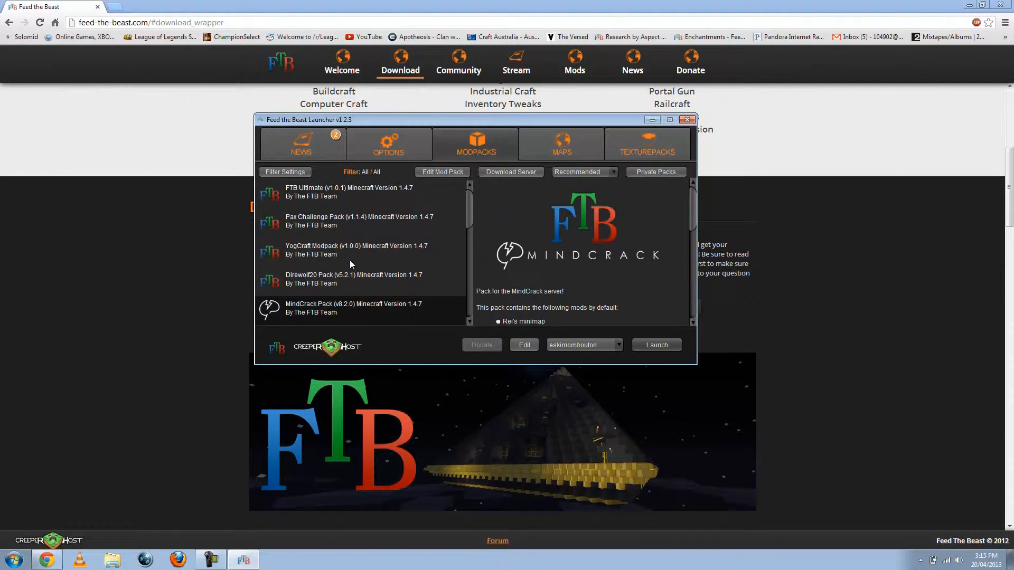
pyautogui.moveTo(355, 231)
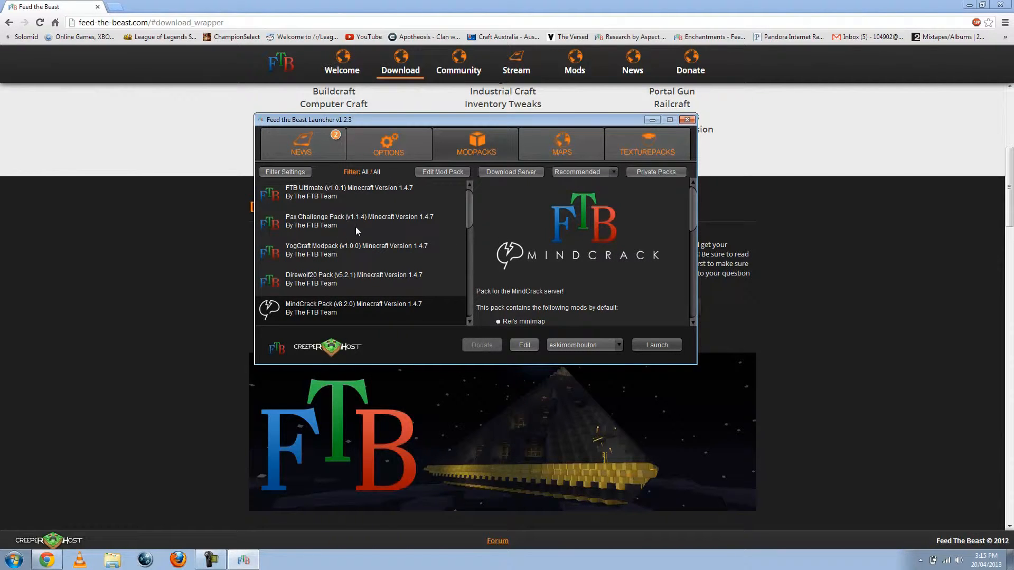
pyautogui.click(353, 279)
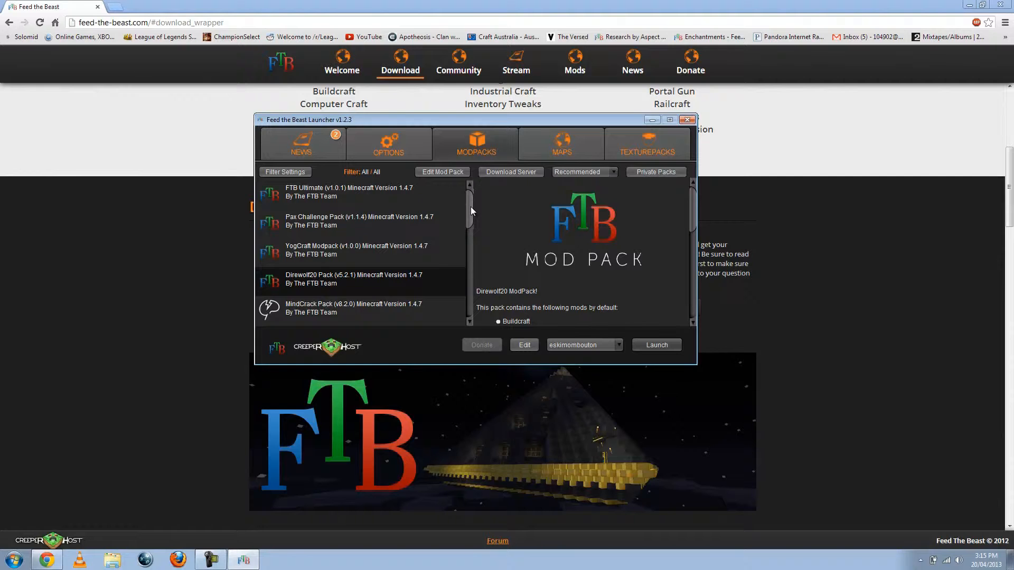
pyautogui.moveTo(364, 197)
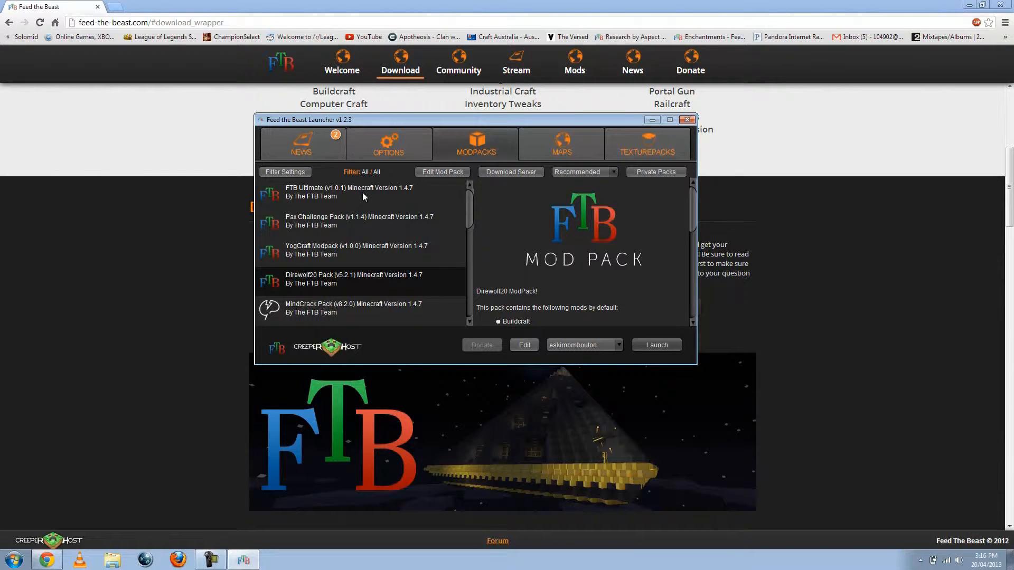
pyautogui.click(349, 191)
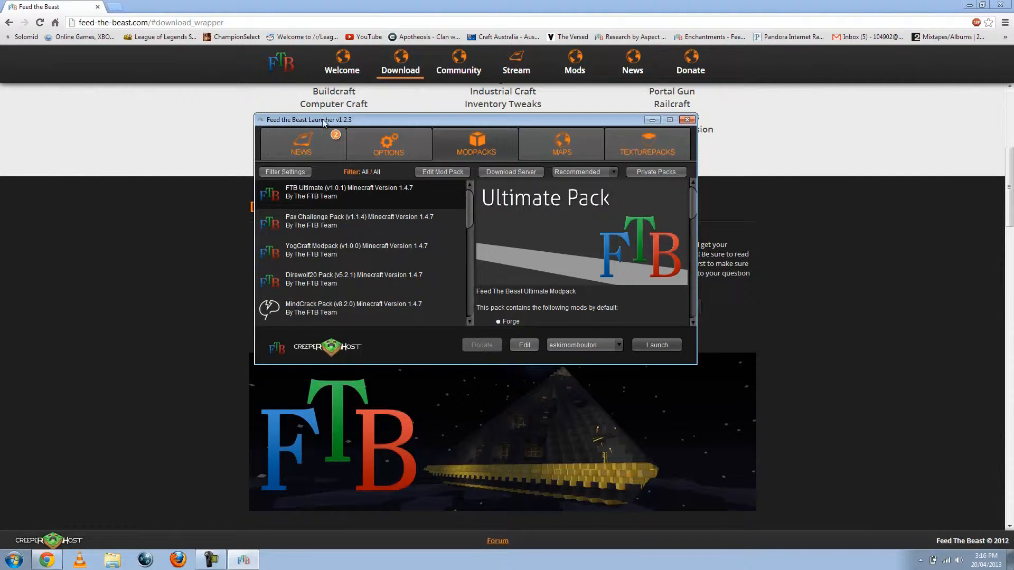
pyautogui.moveTo(302, 204)
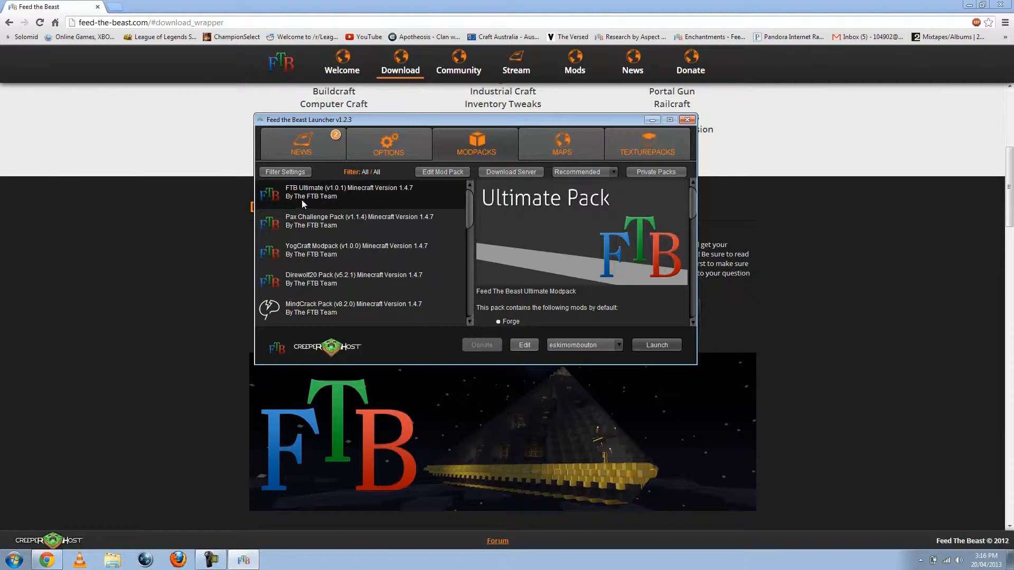
pyautogui.moveTo(635, 283)
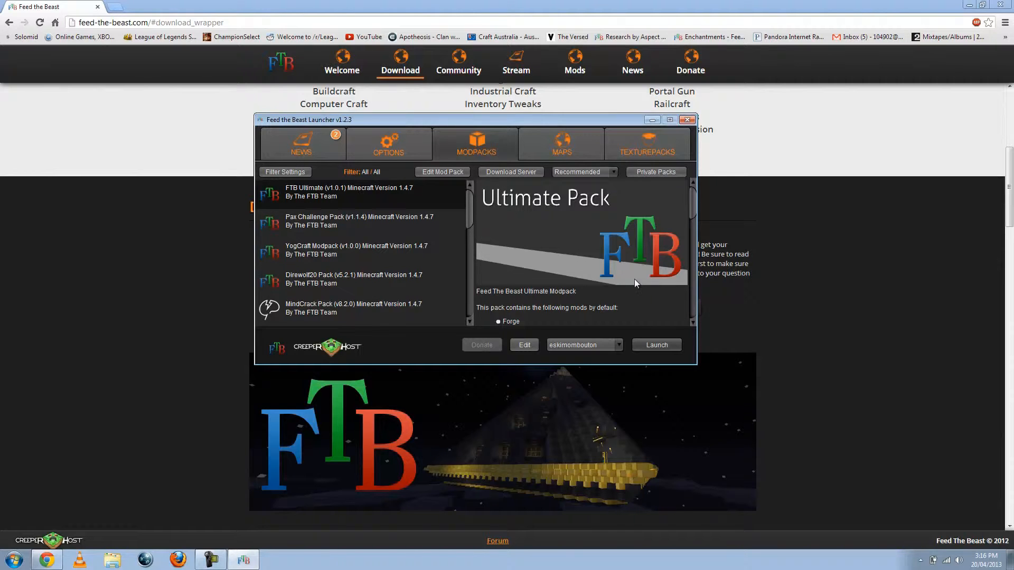
pyautogui.moveTo(620, 277)
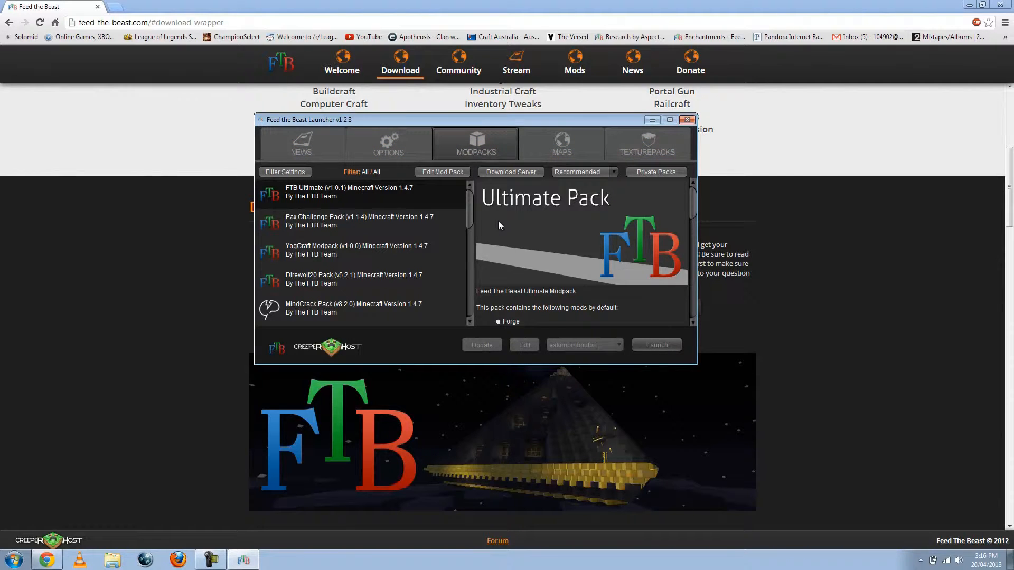
# Launch FTB Ultimate and bring its mod pack download progress back into view
pyautogui.click(654, 345)
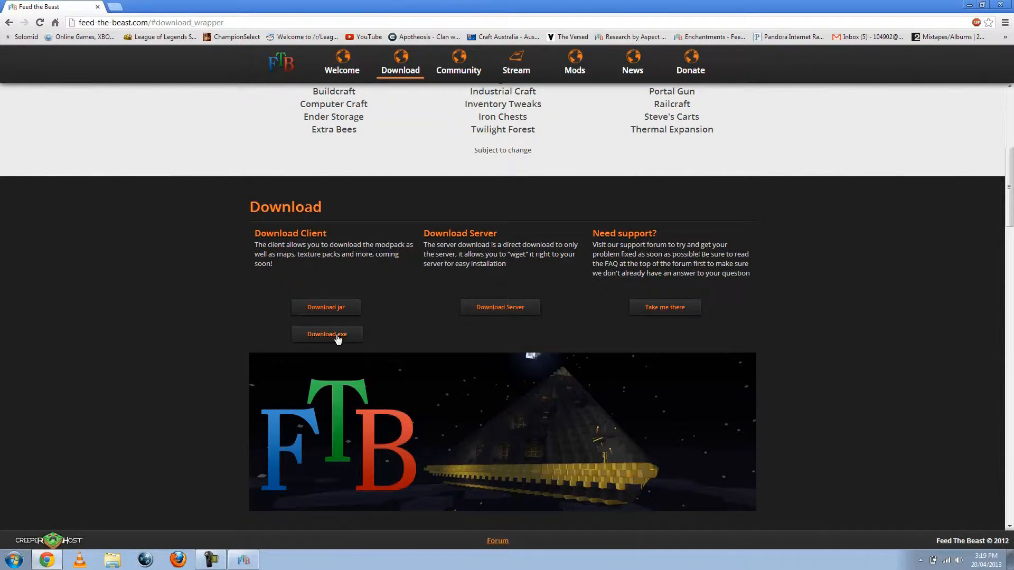
pyautogui.moveTo(321, 347)
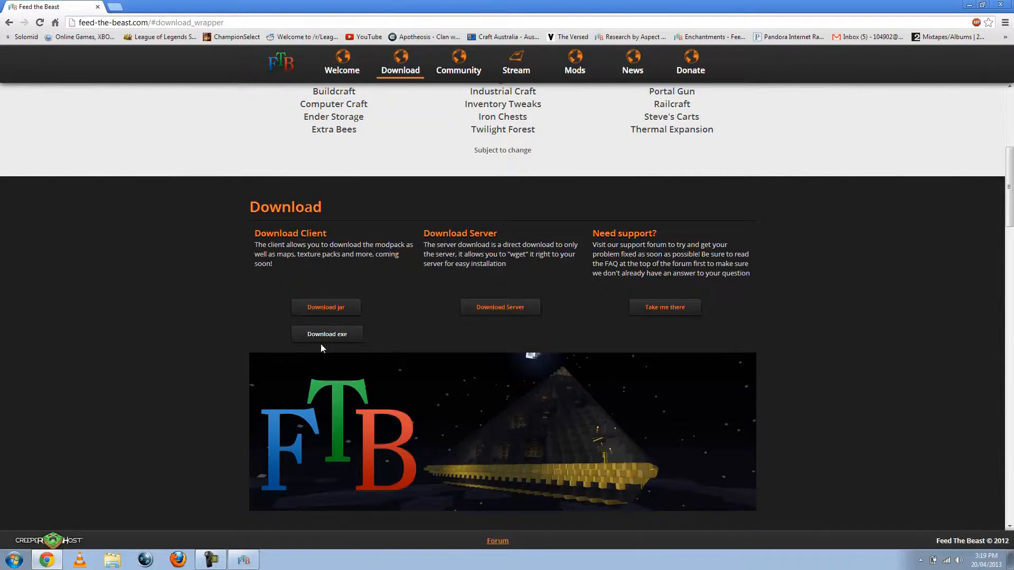
pyautogui.moveTo(287, 342)
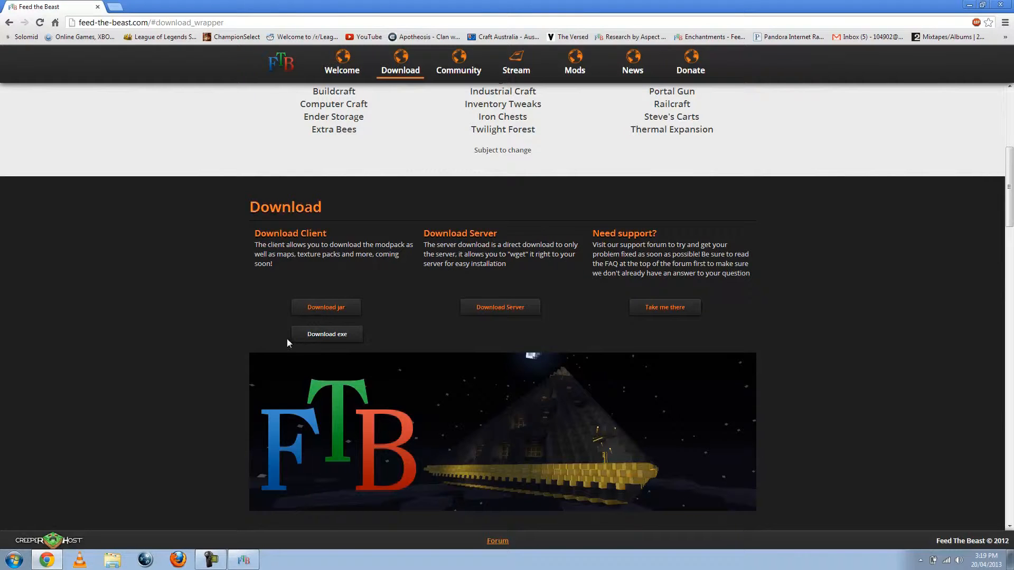
pyautogui.moveTo(396, 309)
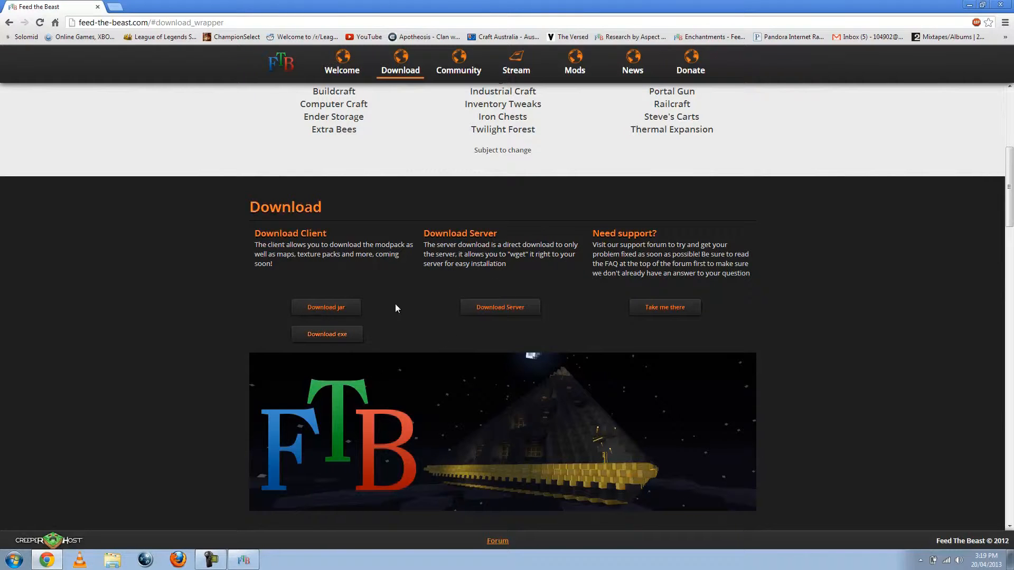
pyautogui.click(326, 306)
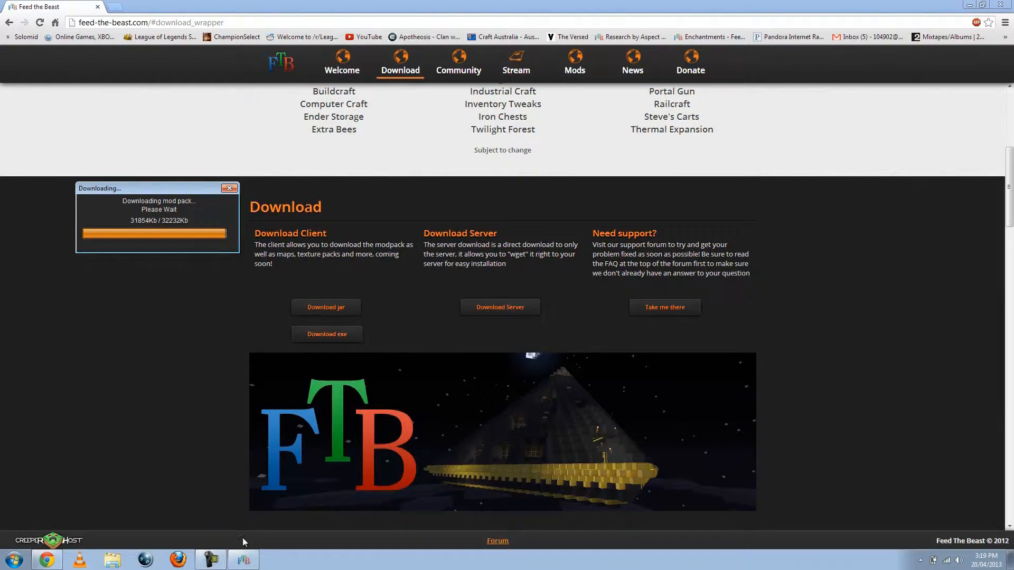
pyautogui.moveTo(290, 477)
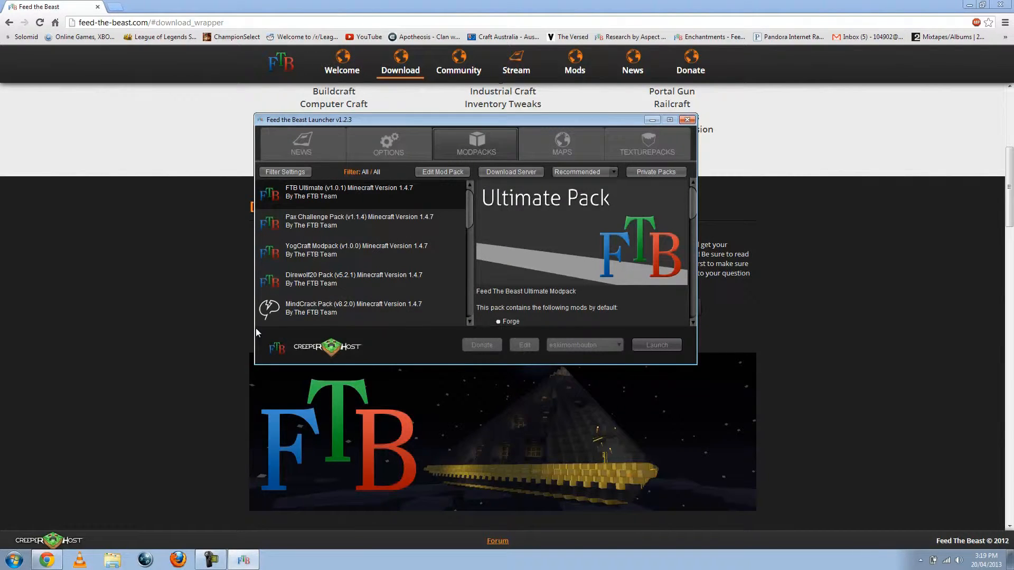
pyautogui.moveTo(470, 204)
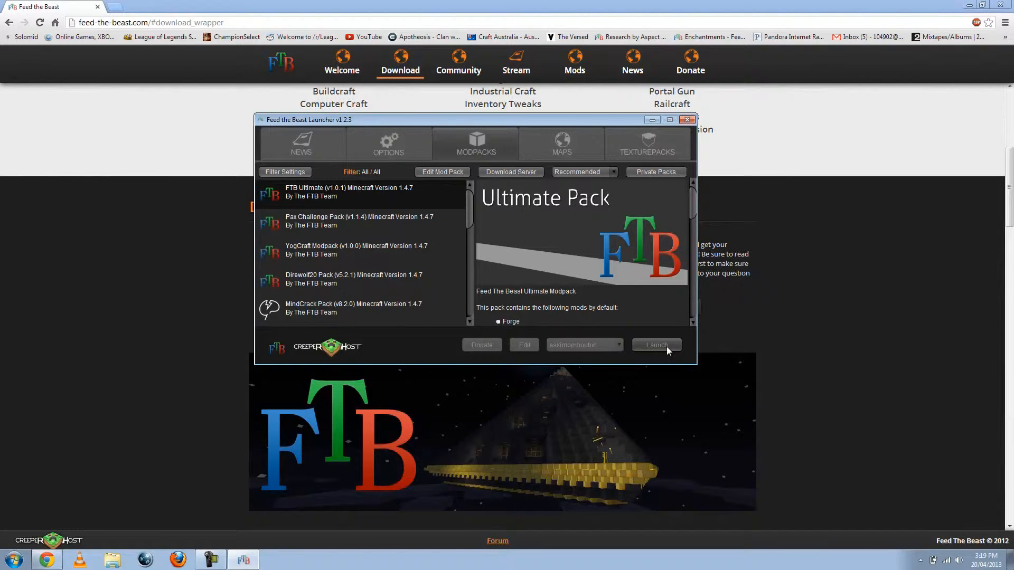
# Launch FTB Ultimate again so the Minecraft jar downloads and the game starts
pyautogui.click(655, 345)
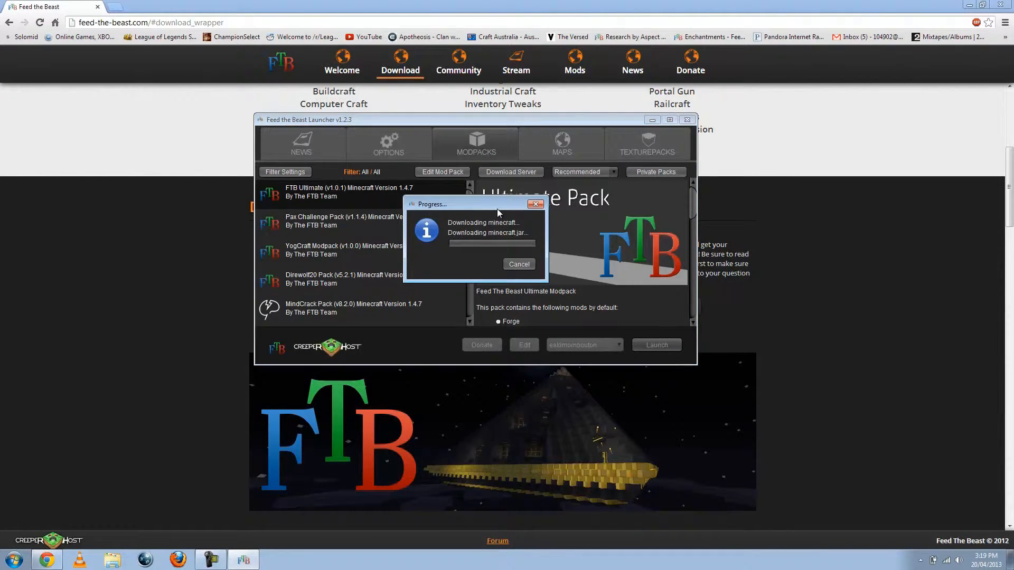
pyautogui.moveTo(478, 236)
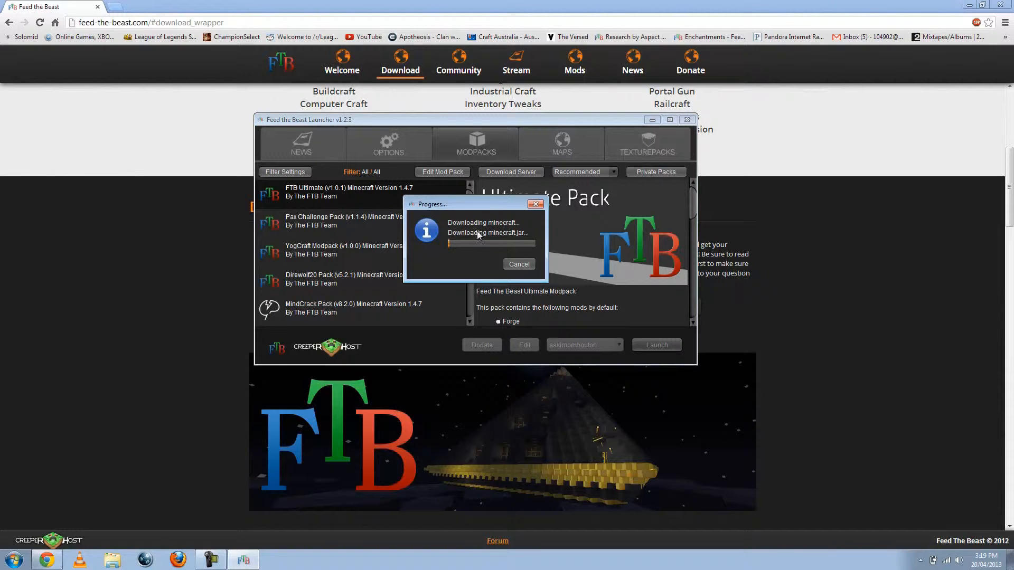
pyautogui.moveTo(473, 203); pyautogui.dragTo(333, 210)
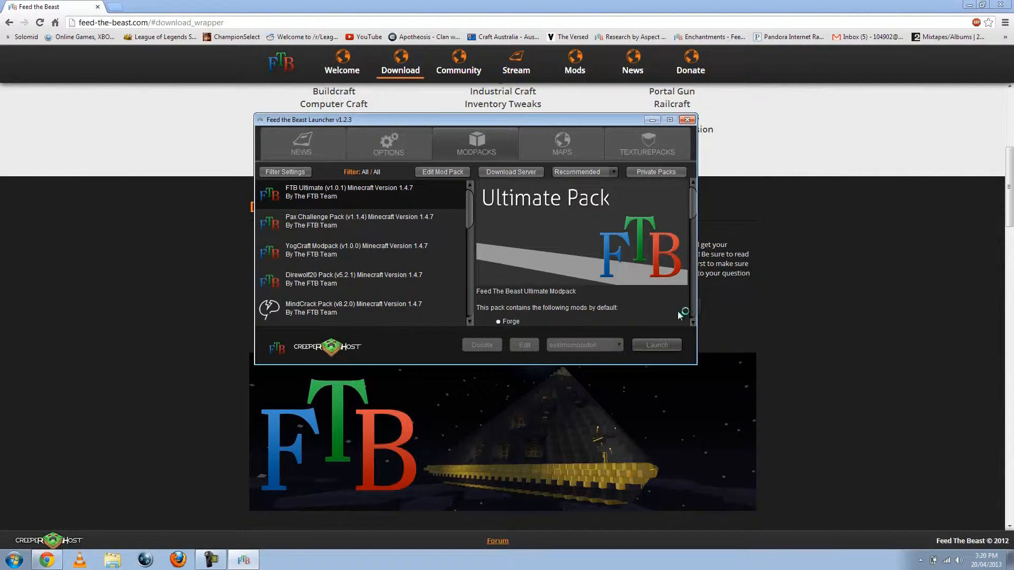
pyautogui.click(655, 345)
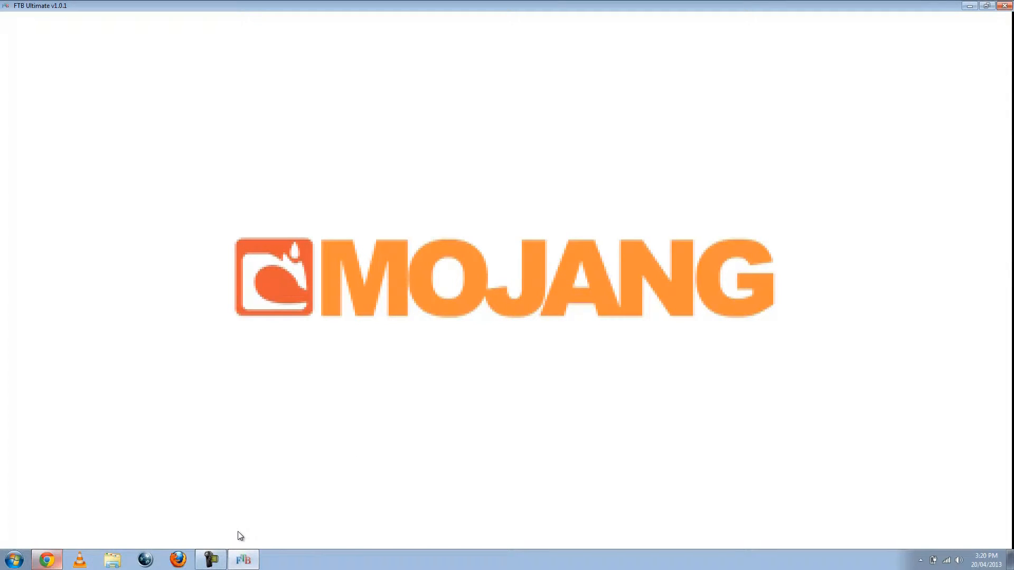
pyautogui.moveTo(448, 241)
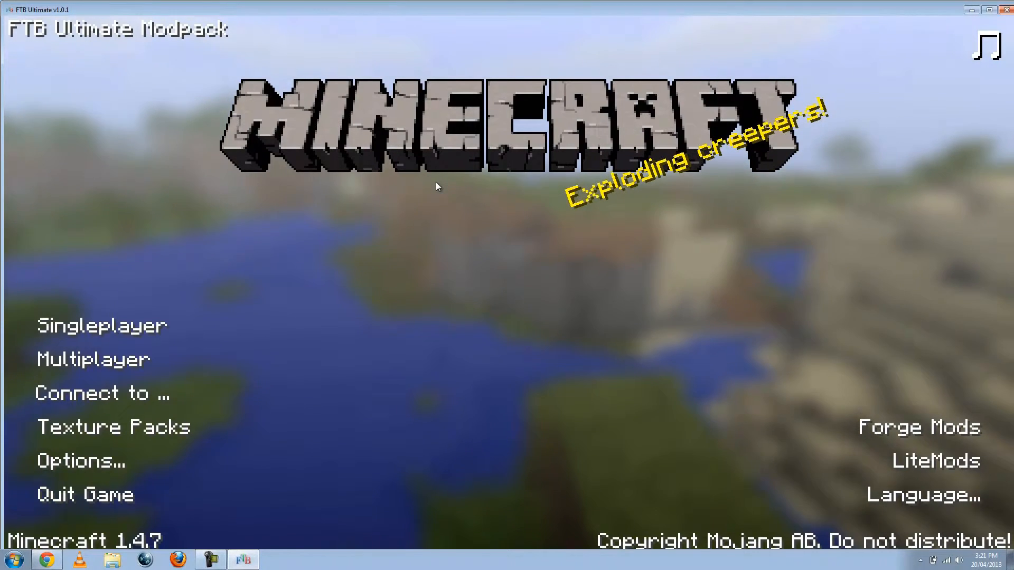
pyautogui.moveTo(26, 33)
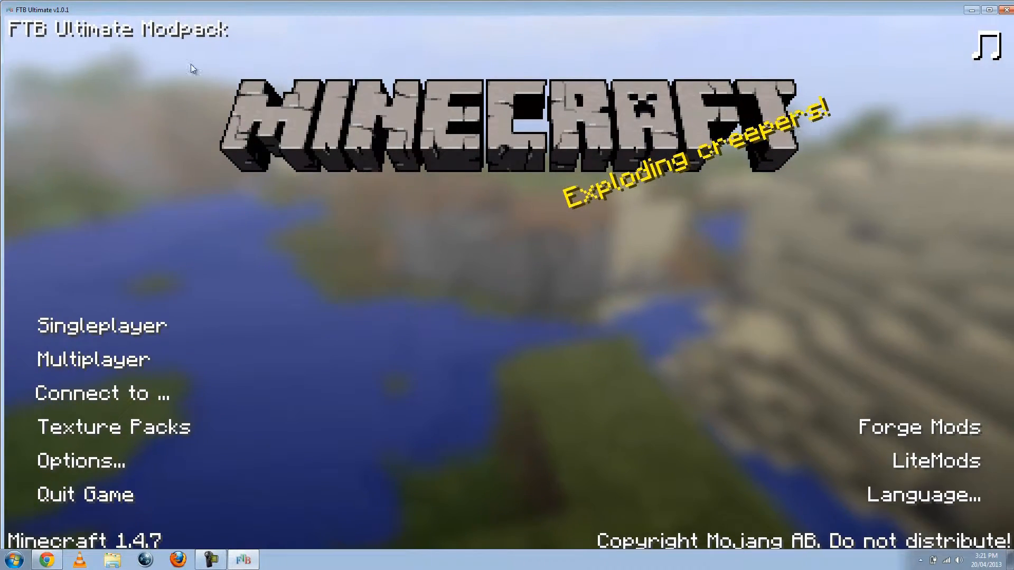
pyautogui.moveTo(173, 110)
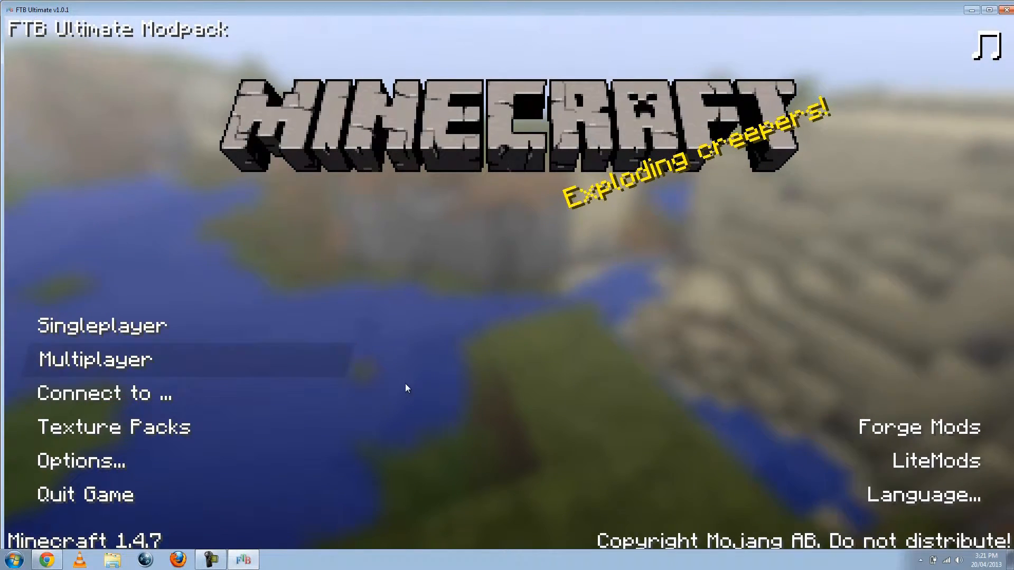
pyautogui.moveTo(129, 333)
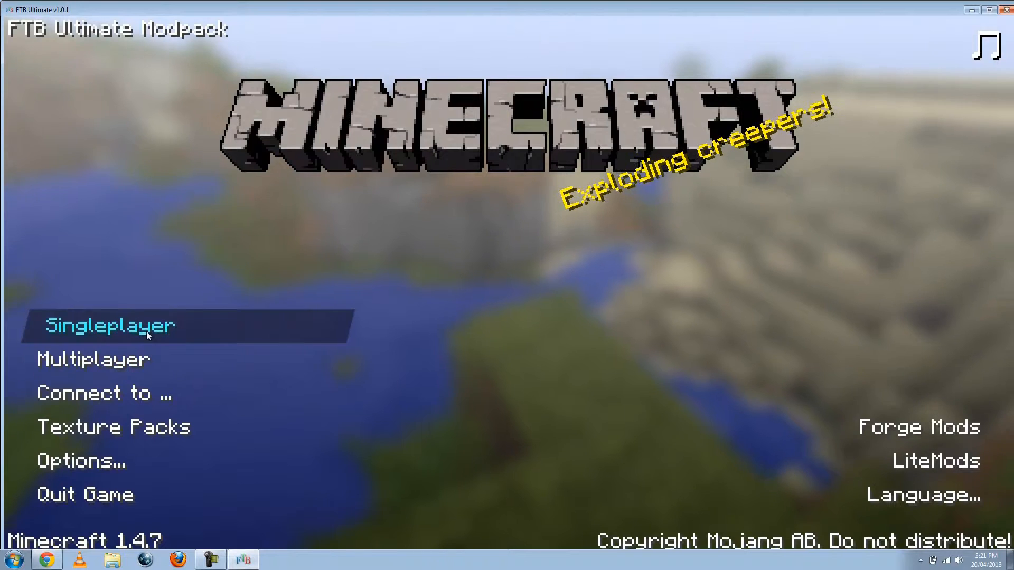
pyautogui.moveTo(287, 252)
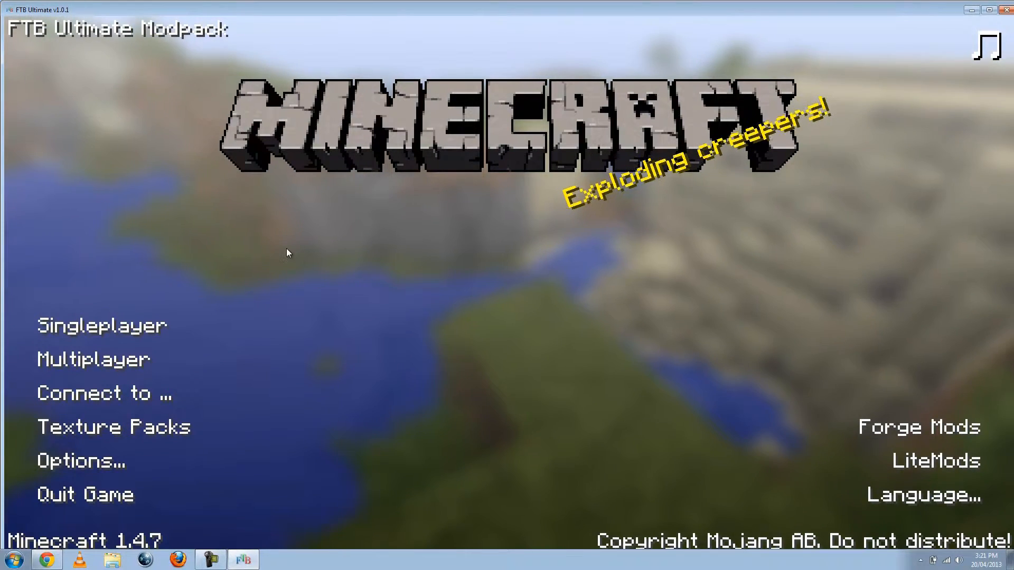
pyautogui.moveTo(105, 393)
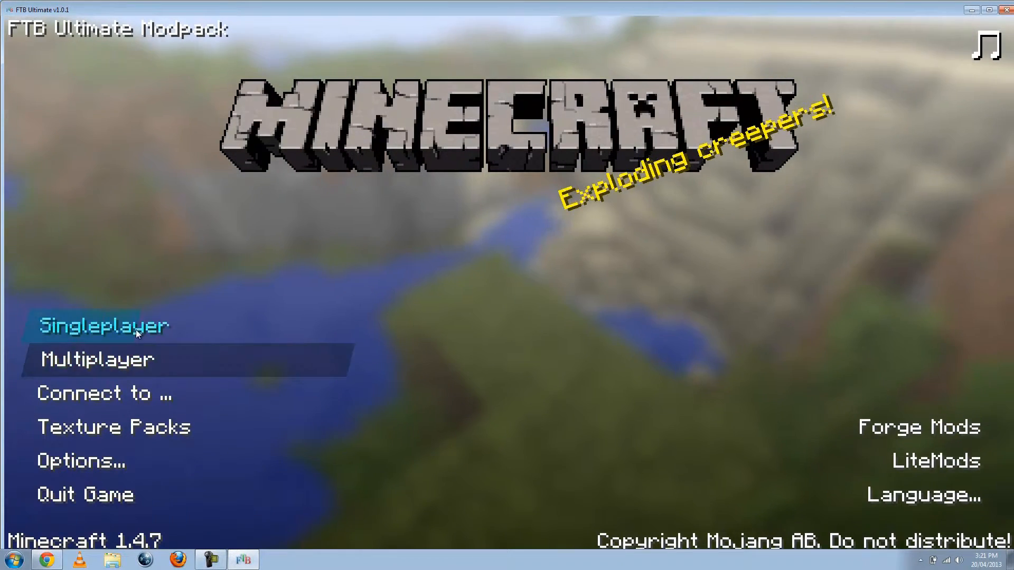
# Create a new singleplayer world named 'Eskimos New World'
pyautogui.click(104, 325)
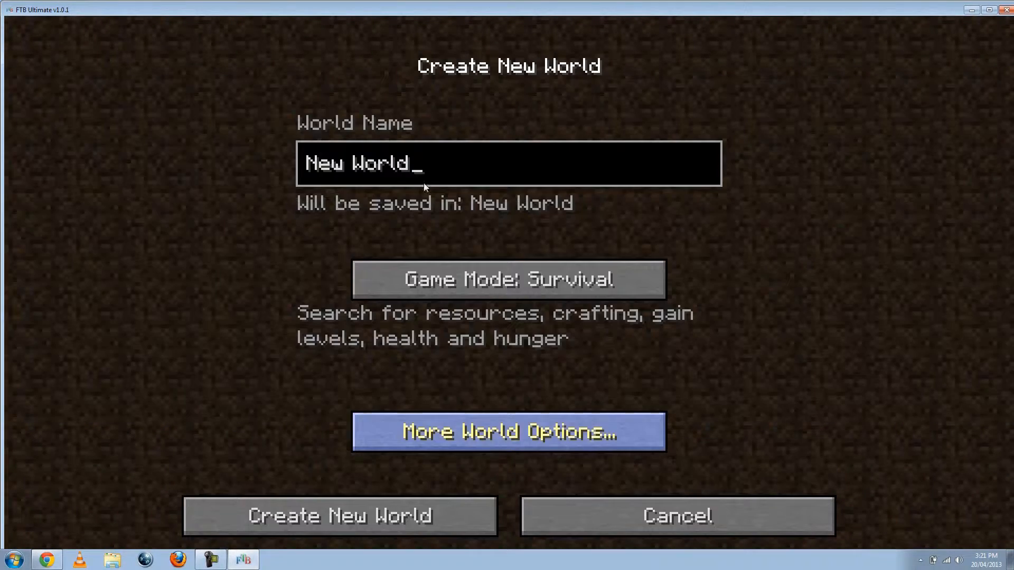
pyautogui.moveTo(485, 205)
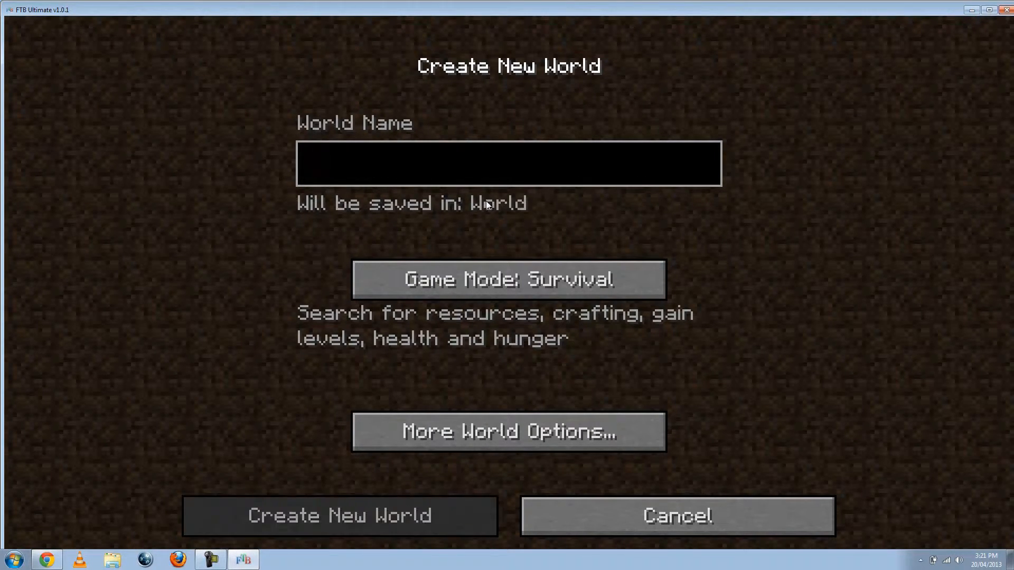
pyautogui.write('Eskimos New')
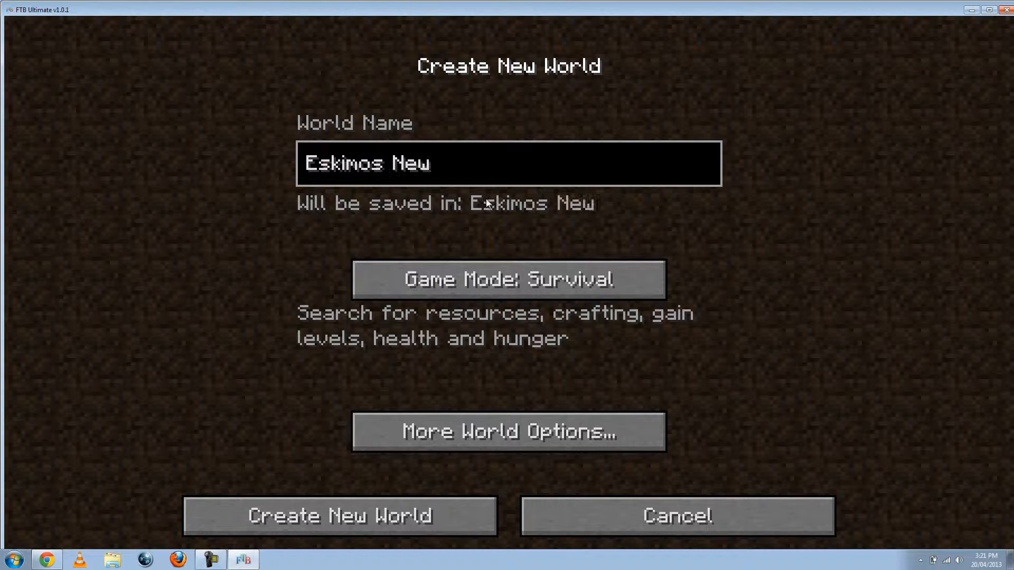
pyautogui.write('World')
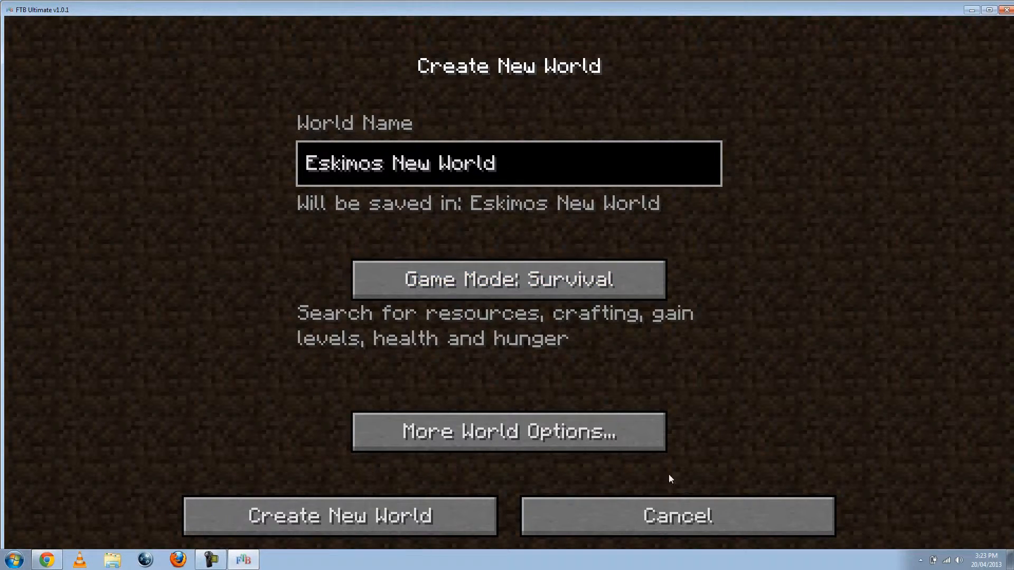
pyautogui.moveTo(437, 484)
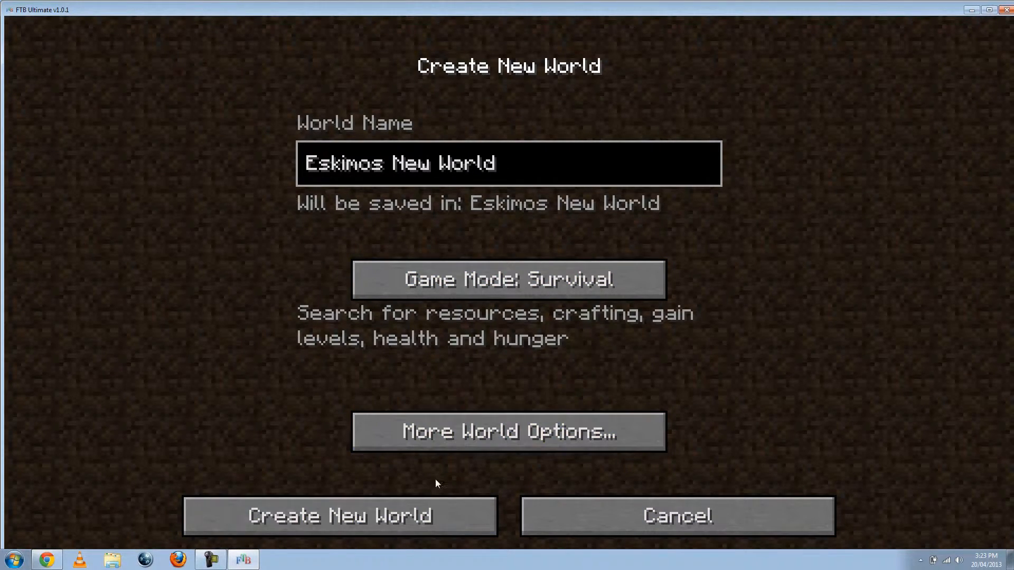
pyautogui.click(339, 516)
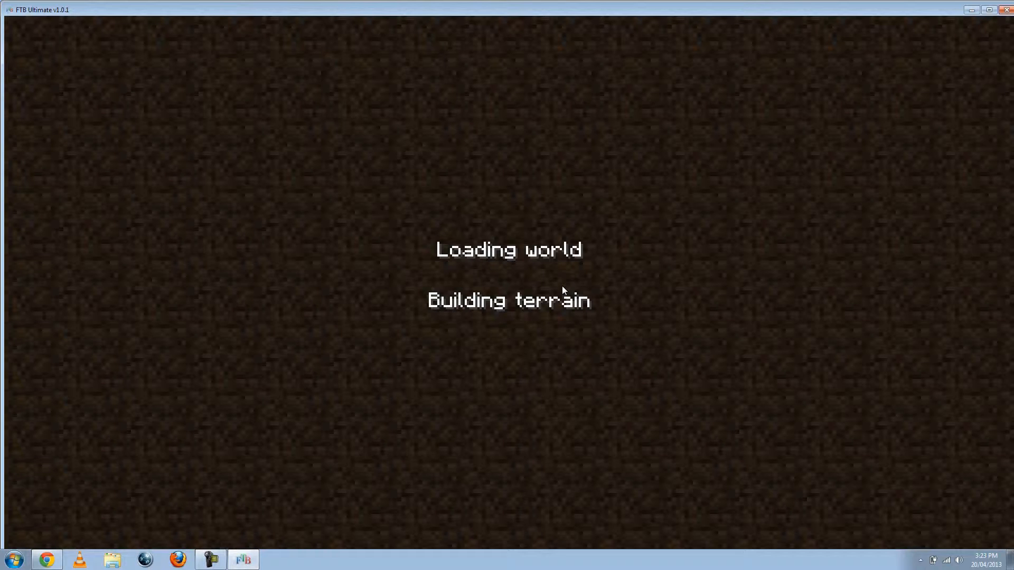
pyautogui.moveTo(538, 302)
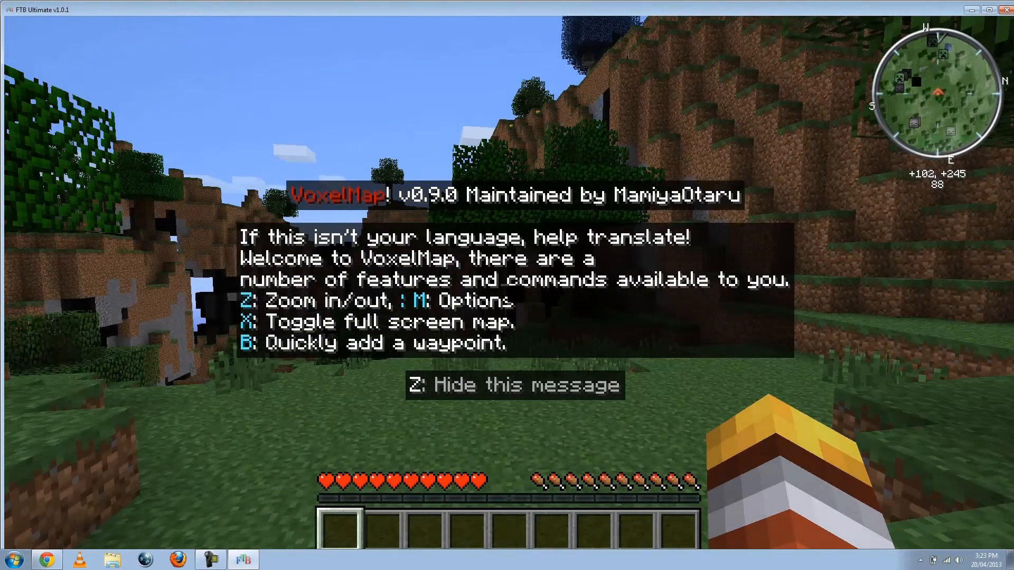
# Dismiss the VoxelMap welcome message with Z, then switch back to Chrome
pyautogui.press('z')
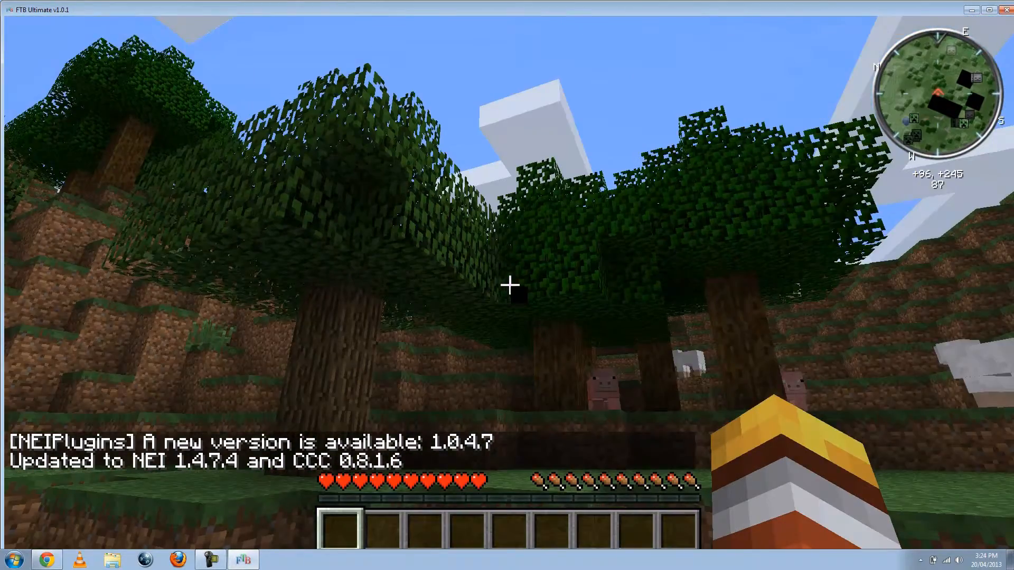
pyautogui.moveTo(507, 284)
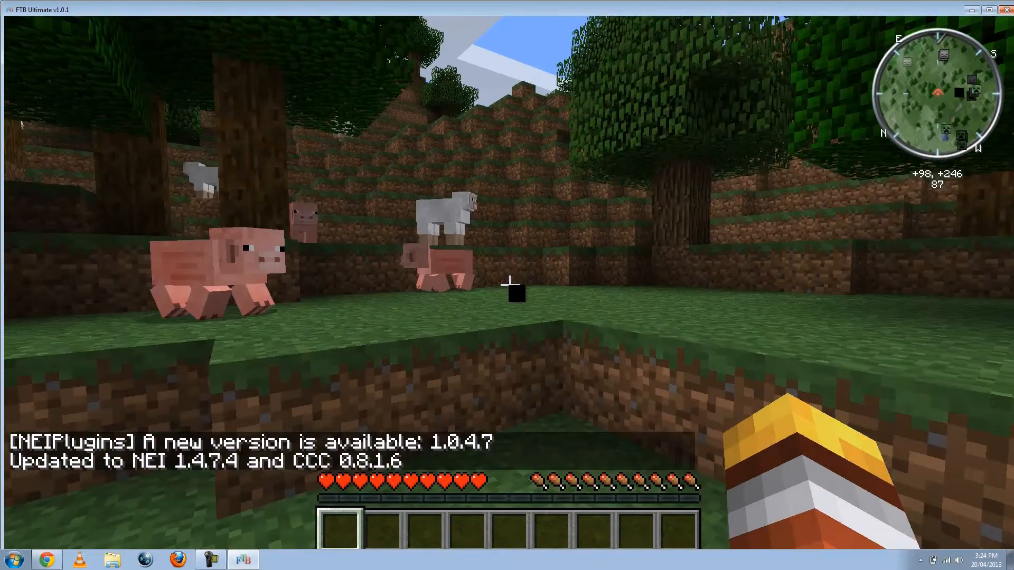
pyautogui.moveTo(507, 287)
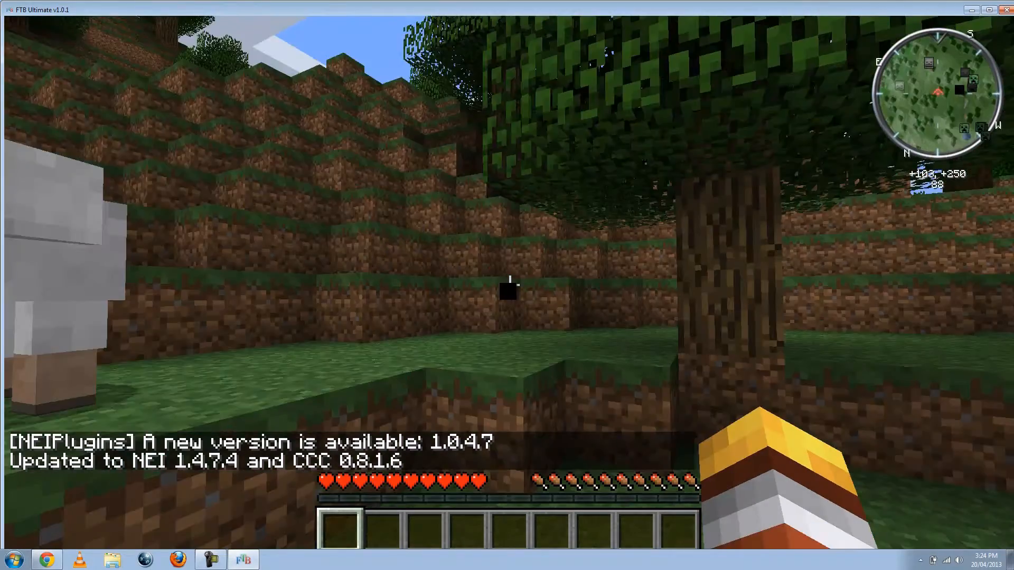
pyautogui.moveTo(509, 285)
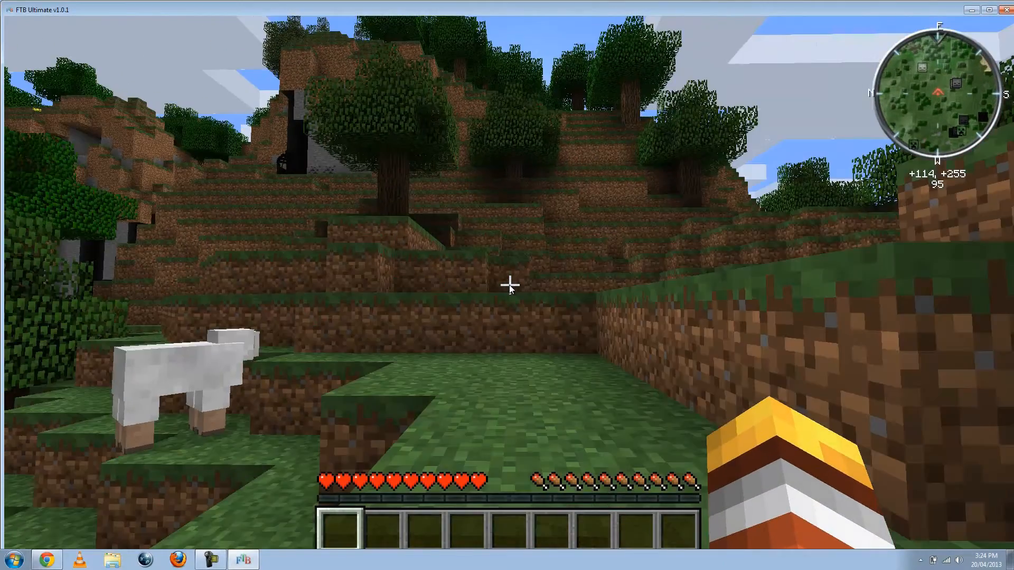
pyautogui.moveTo(507, 285)
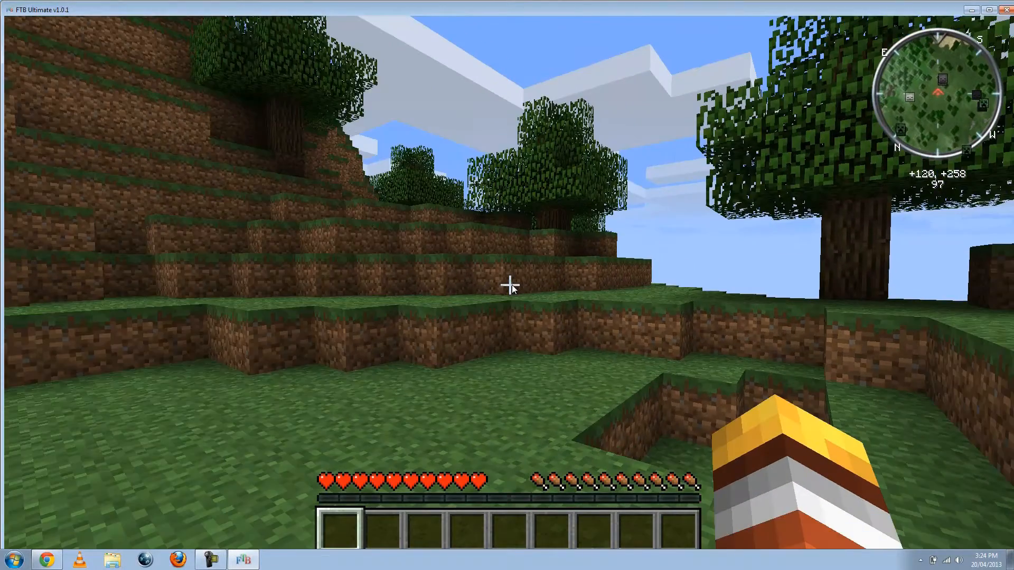
pyautogui.click(46, 559)
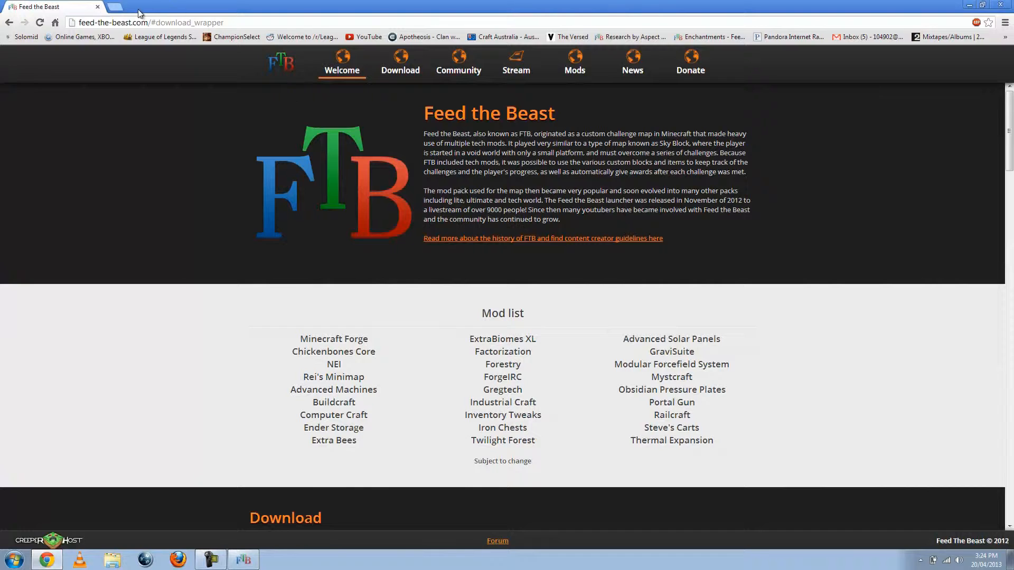
pyautogui.moveTo(122, 13)
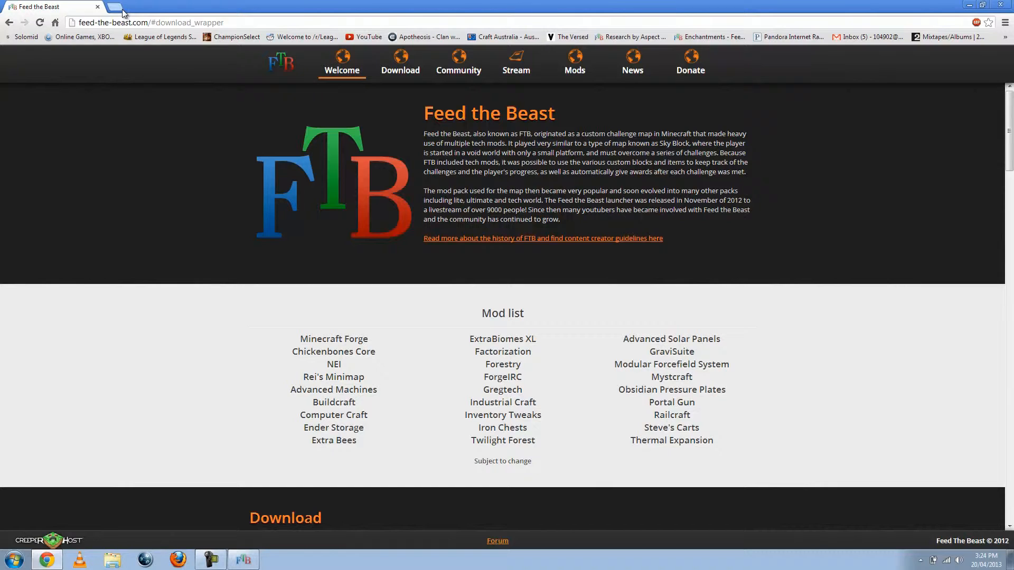
# Search Google for 'ftb server' in a new tab and pick the FTB Servers list result
pyautogui.click(113, 7)
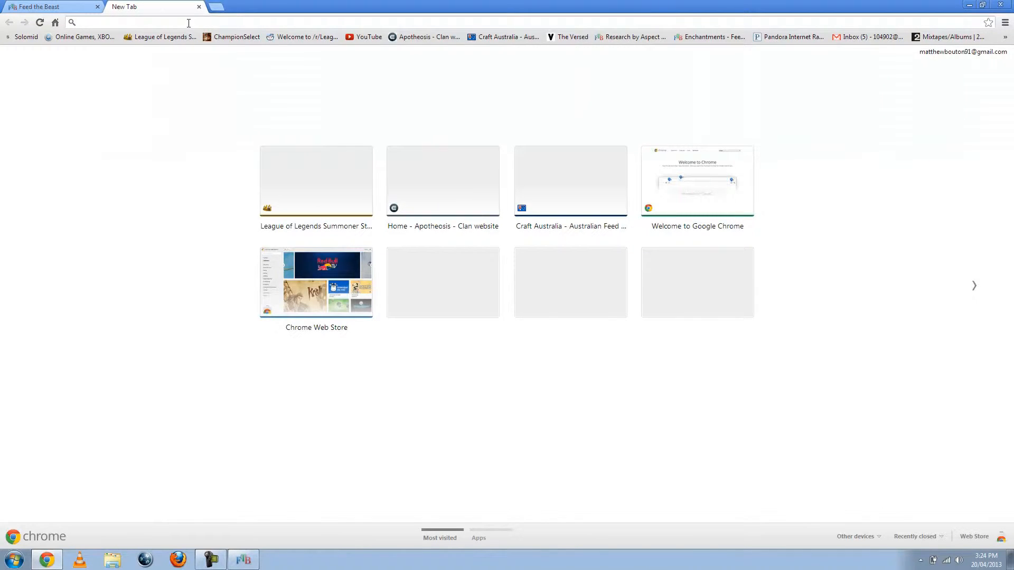
pyautogui.write('ftb server')
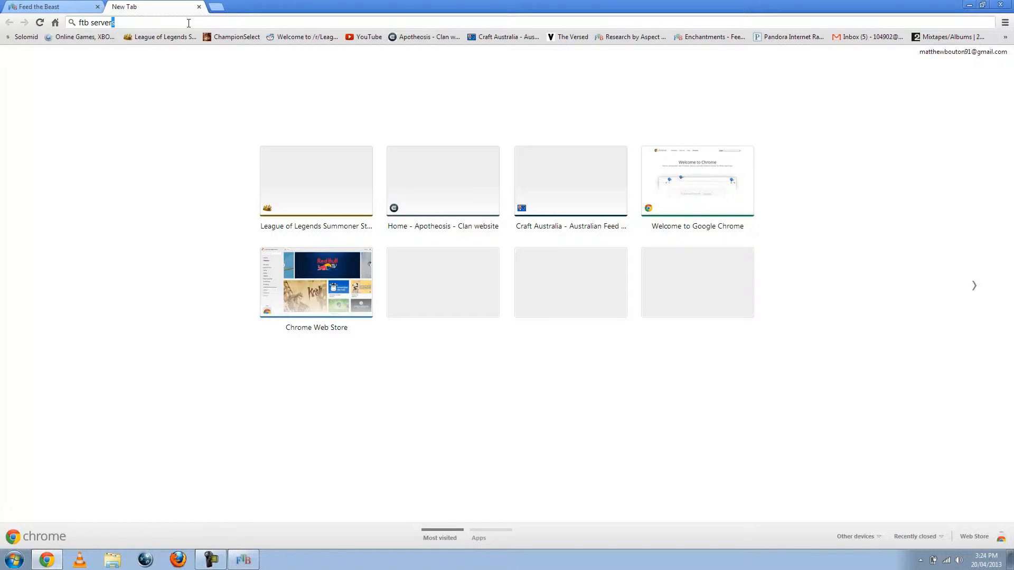
pyautogui.press('Return')
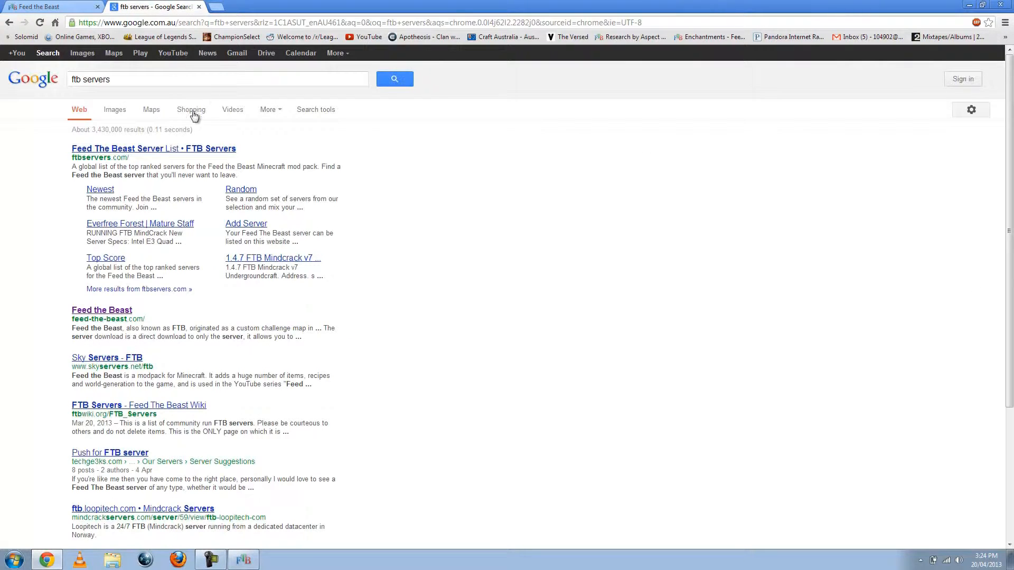
pyautogui.click(154, 148)
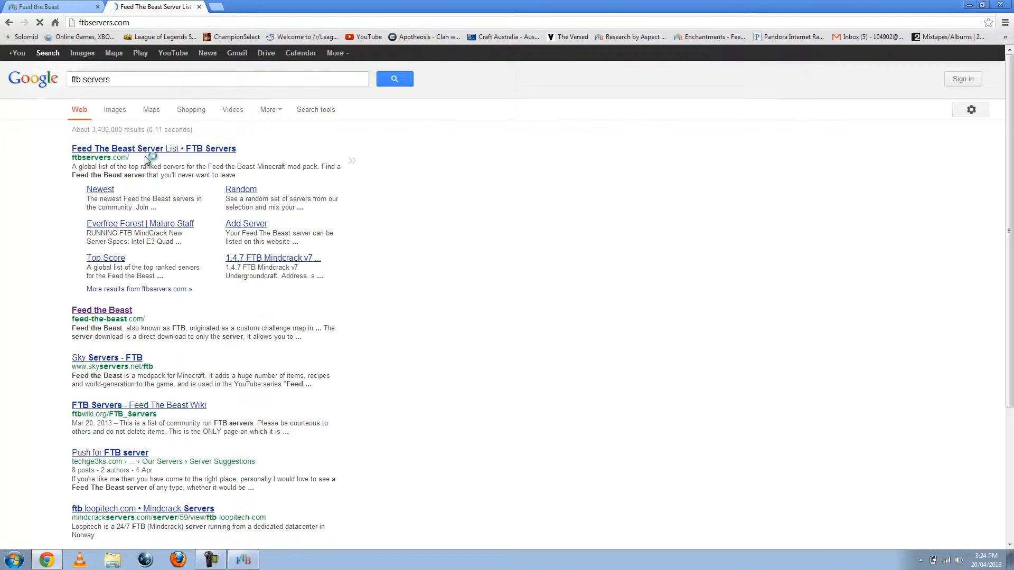
# Load ftbservers.com and scan the Top Ranked list where 8BitBlocks (p.8bit.ws) is number 1
pyautogui.click(153, 148)
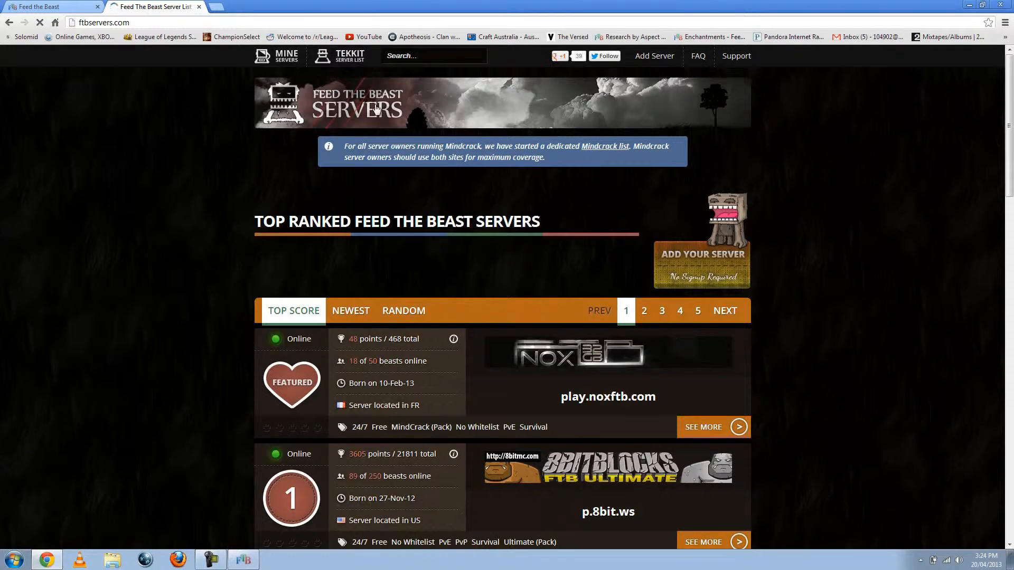
pyautogui.scroll(-3)
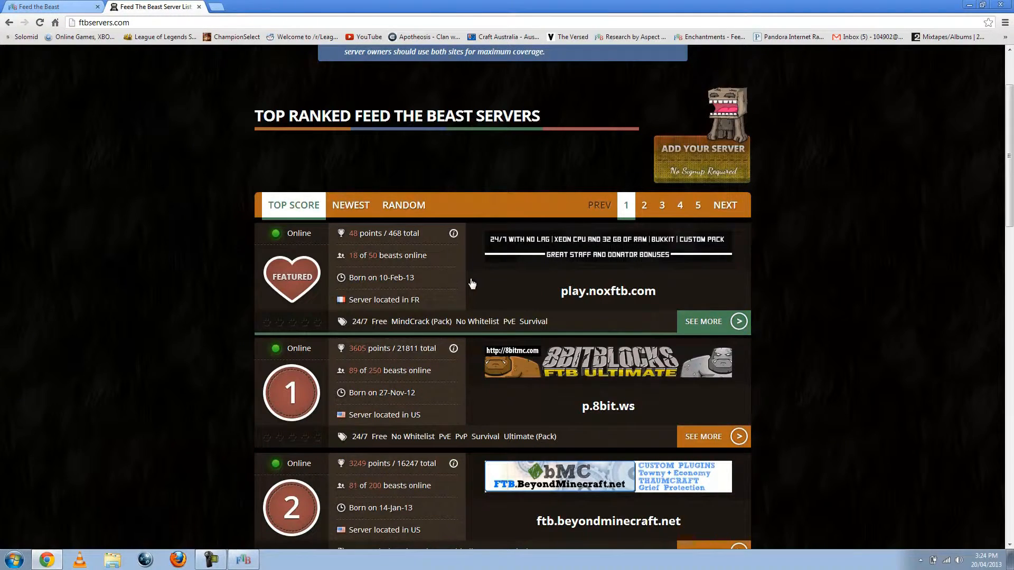
pyautogui.scroll(3)
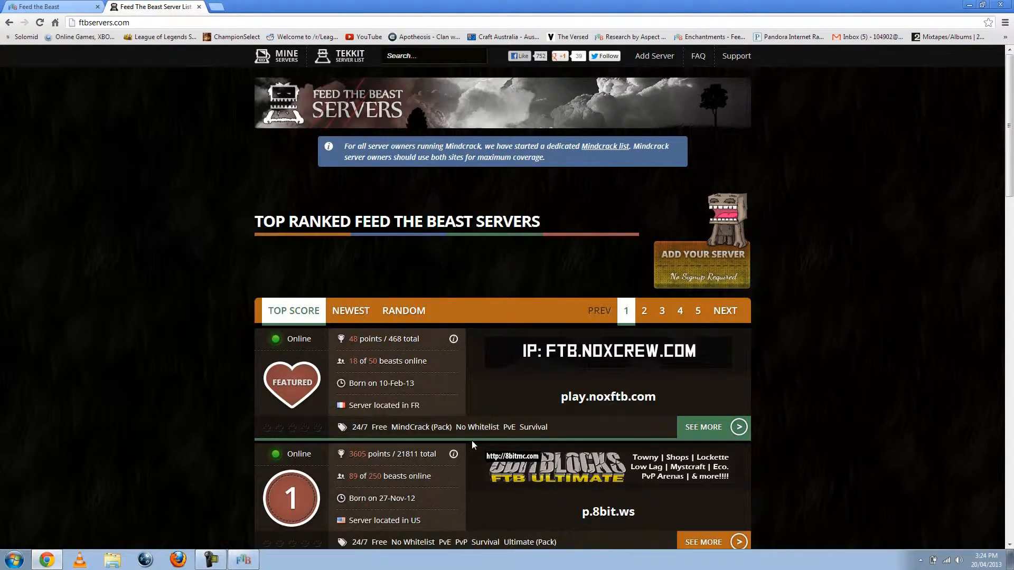
pyautogui.scroll(-3)
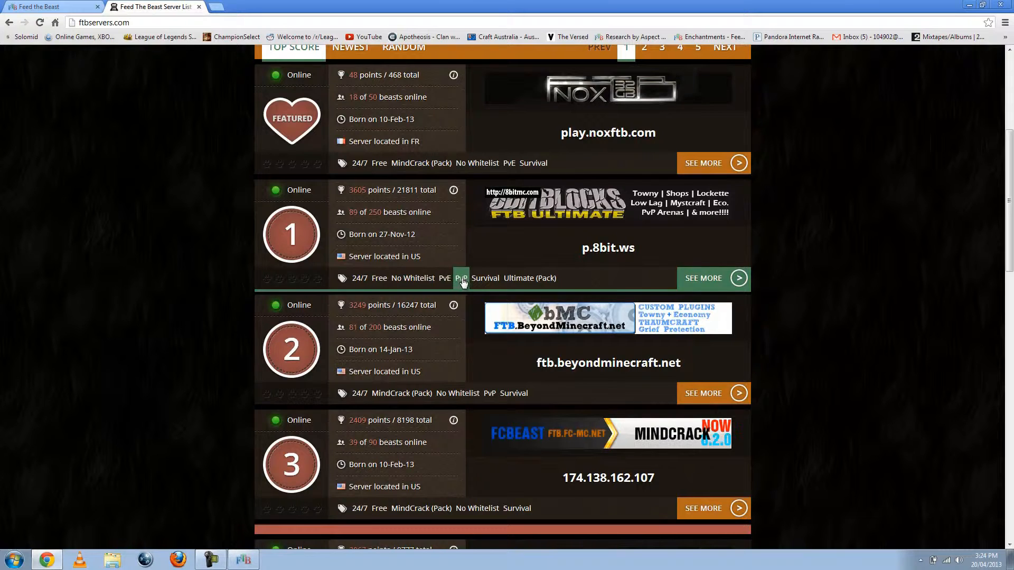
pyautogui.moveTo(457, 393)
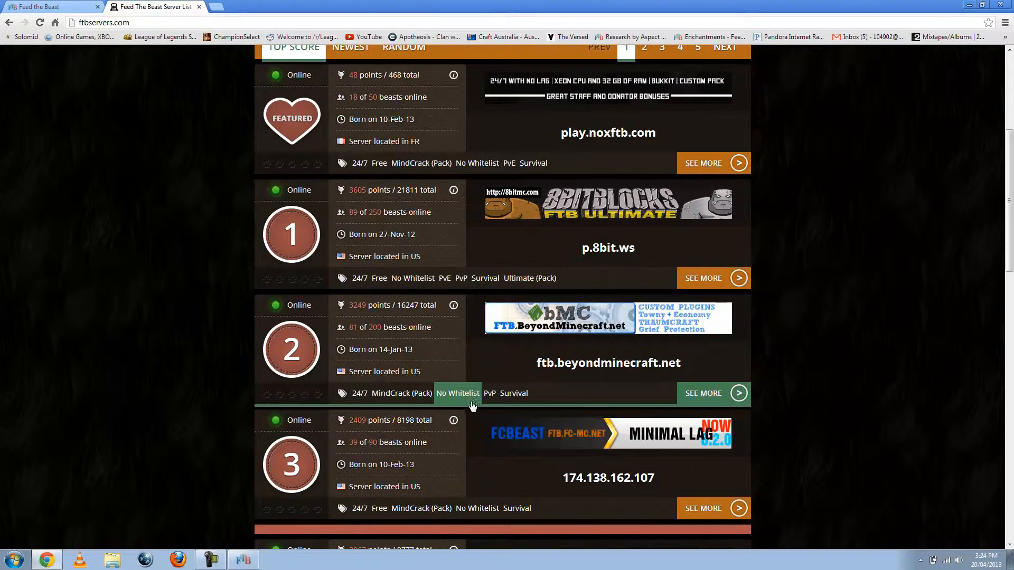
pyautogui.scroll(-3)
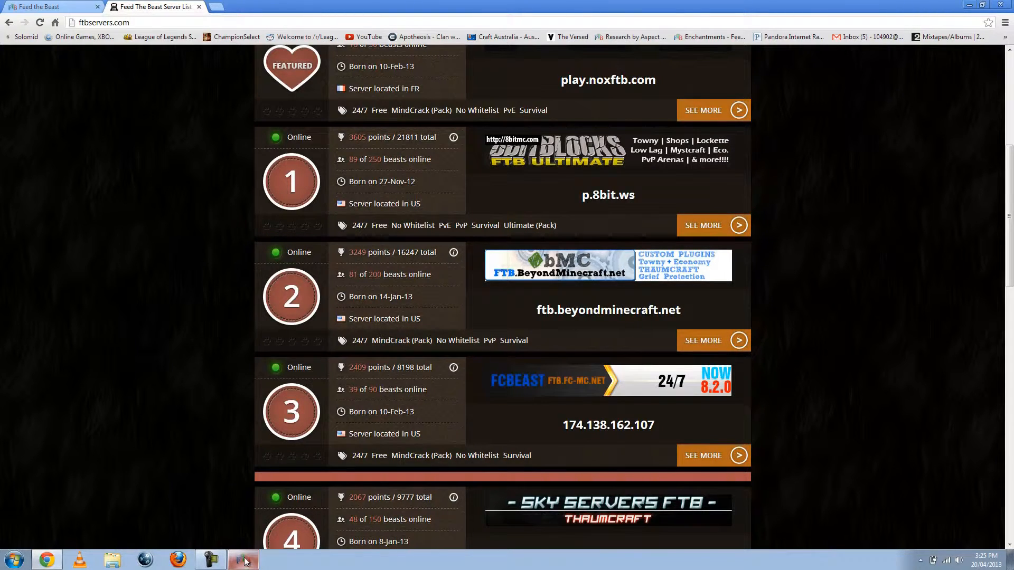
pyautogui.moveTo(396, 343)
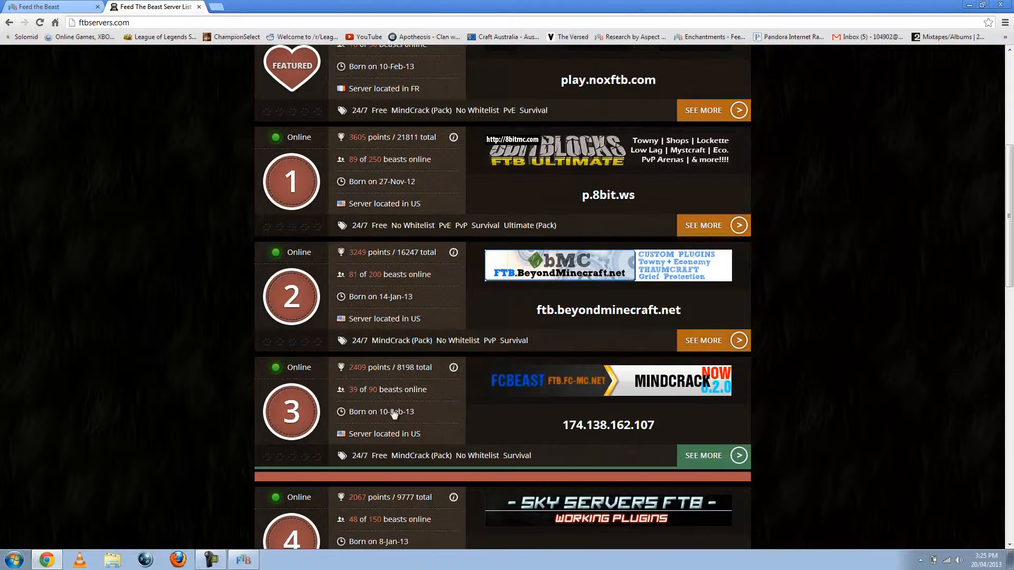
pyautogui.scroll(3)
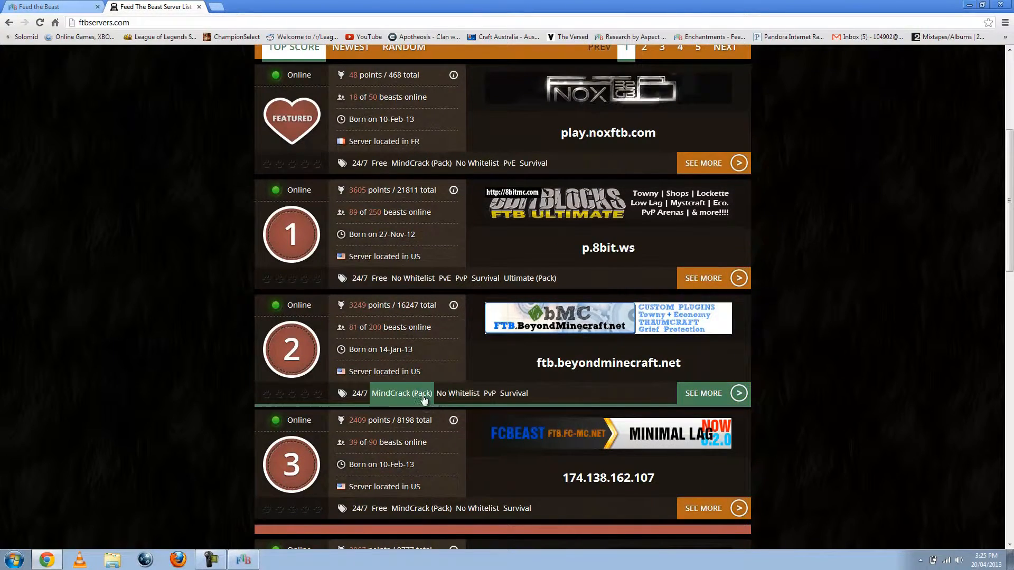
pyautogui.moveTo(457, 244)
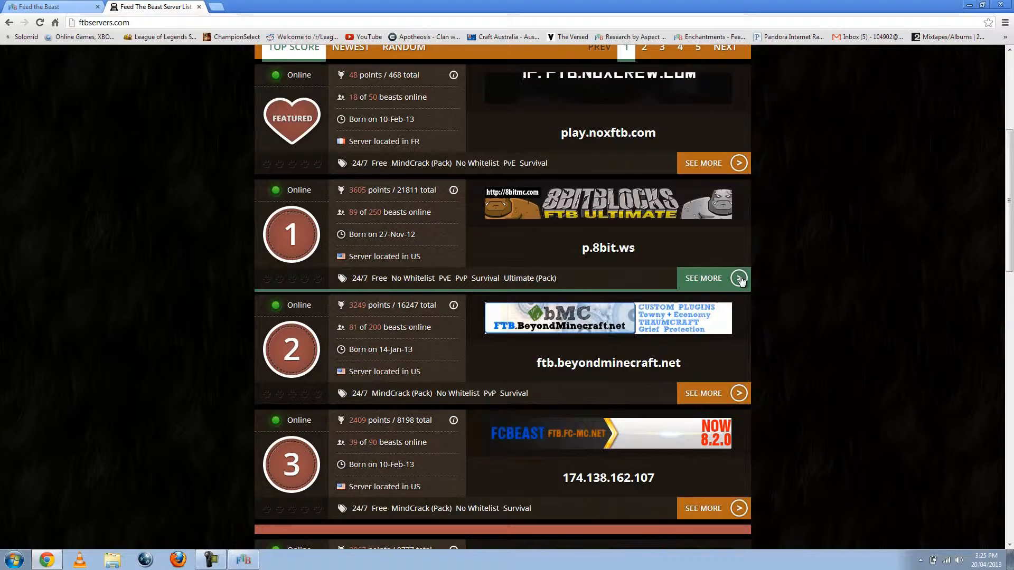
# View the 8BitBlocks server details and select its address p.8bit.ws for copying
pyautogui.click(713, 278)
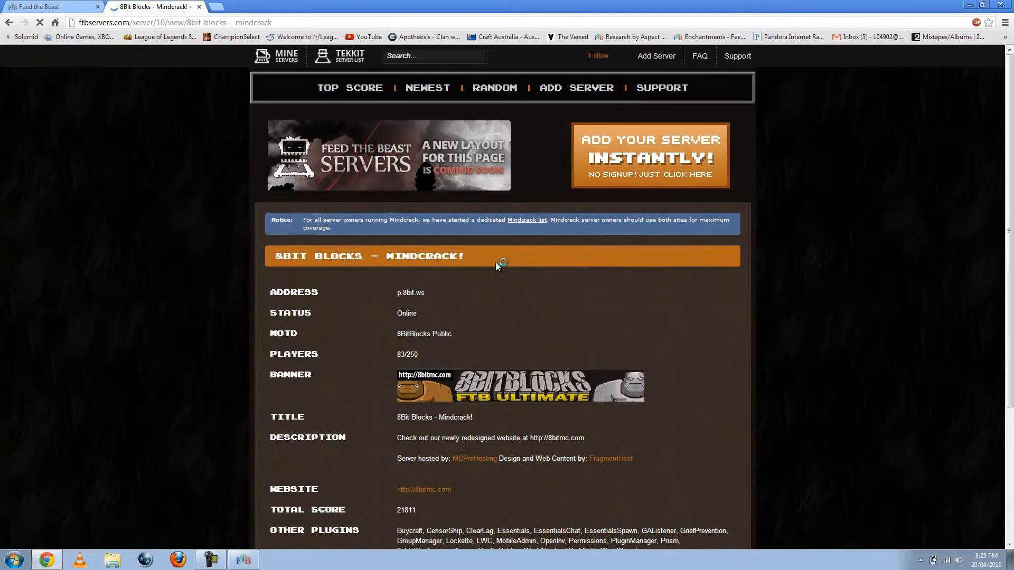
pyautogui.scroll(-3)
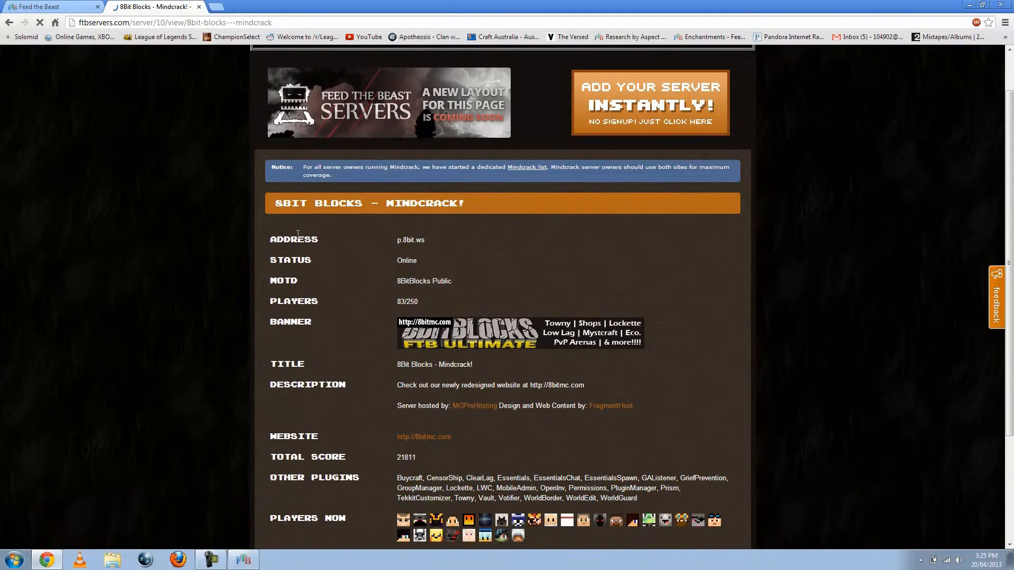
pyautogui.doubleClick(410, 240)
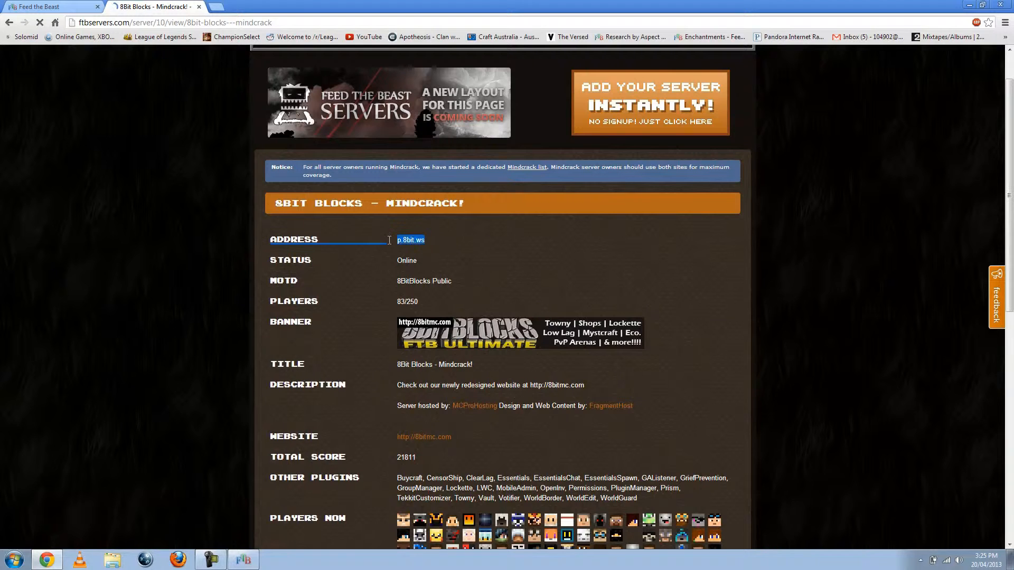
pyautogui.rightClick(410, 240)
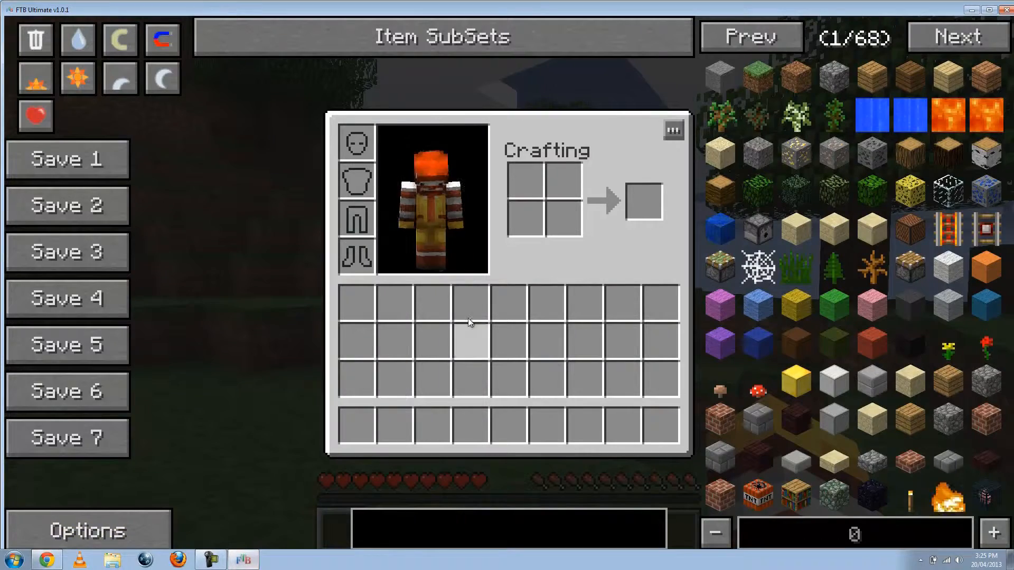
# Save and quit the world to the title screen, then go to the Multiplayer list
pyautogui.press('Escape')
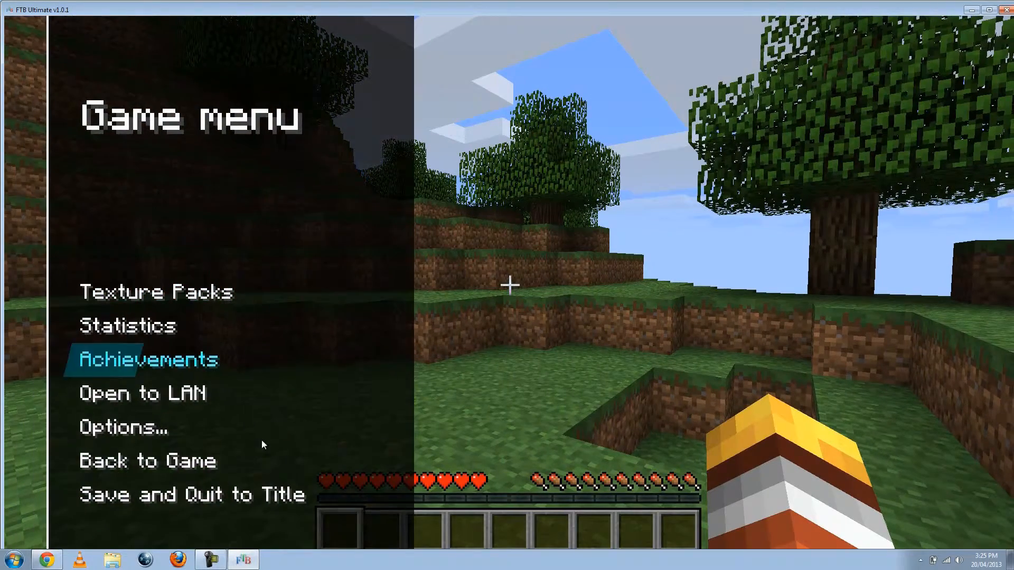
pyautogui.click(189, 494)
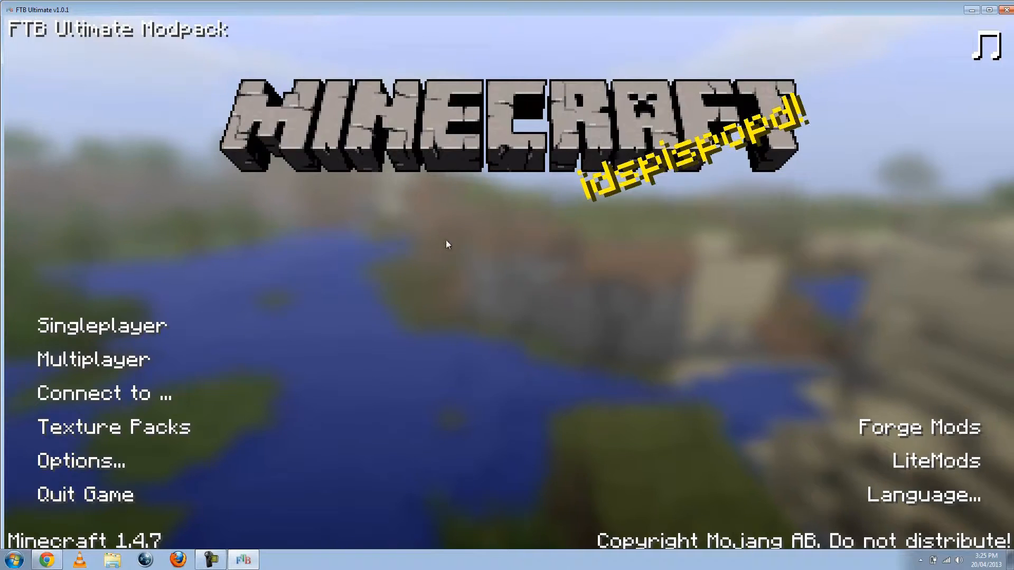
pyautogui.click(93, 359)
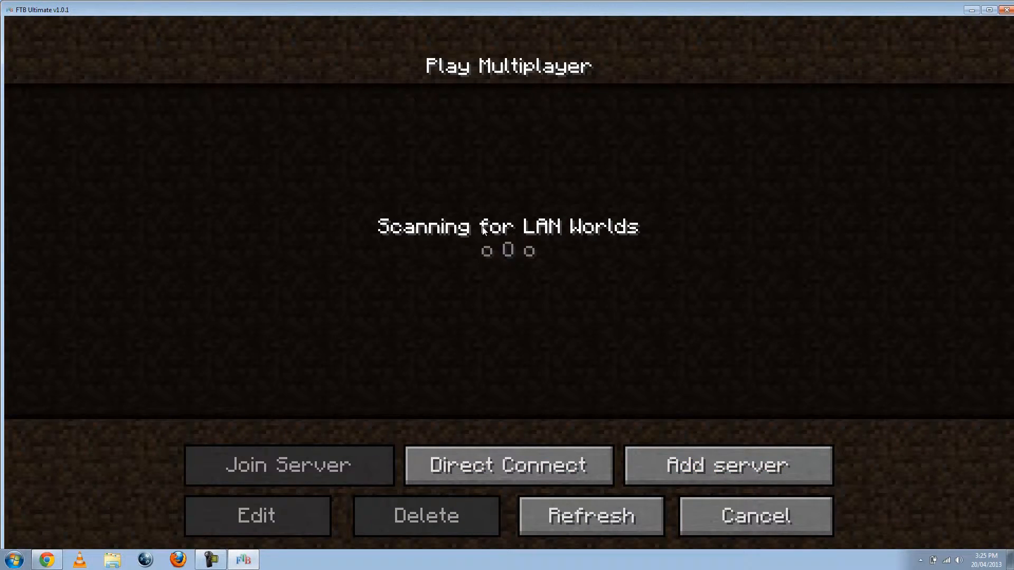
# Add a server entry named 'server' with address p.8bit.ws and save it to the list
pyautogui.click(726, 465)
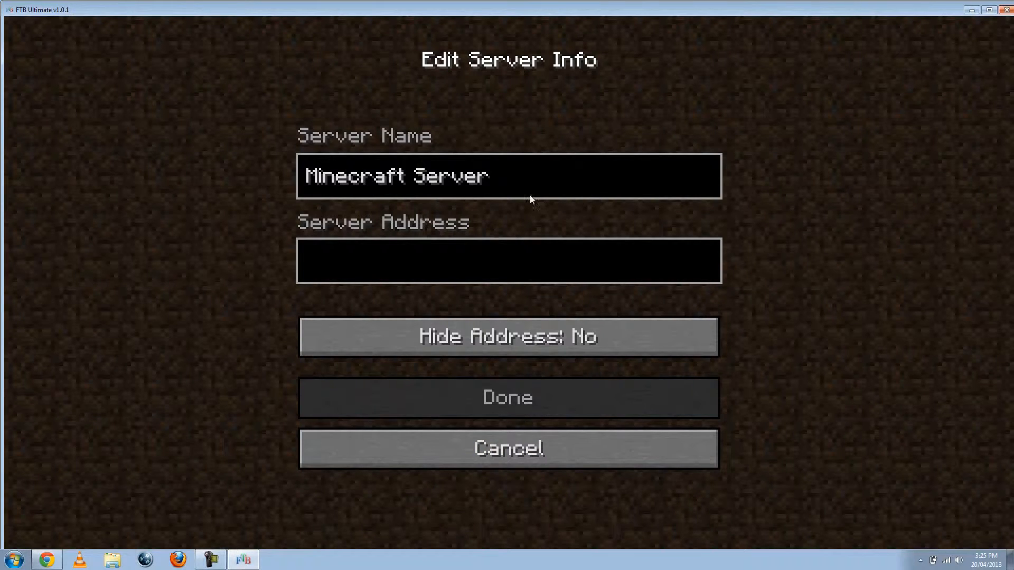
pyautogui.press('Backspace')
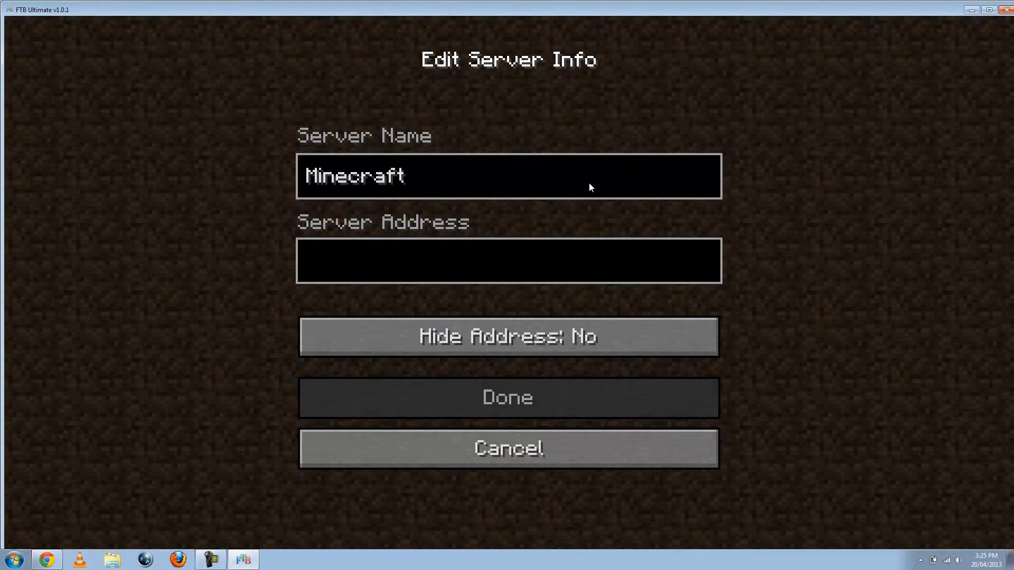
pyautogui.write('server')
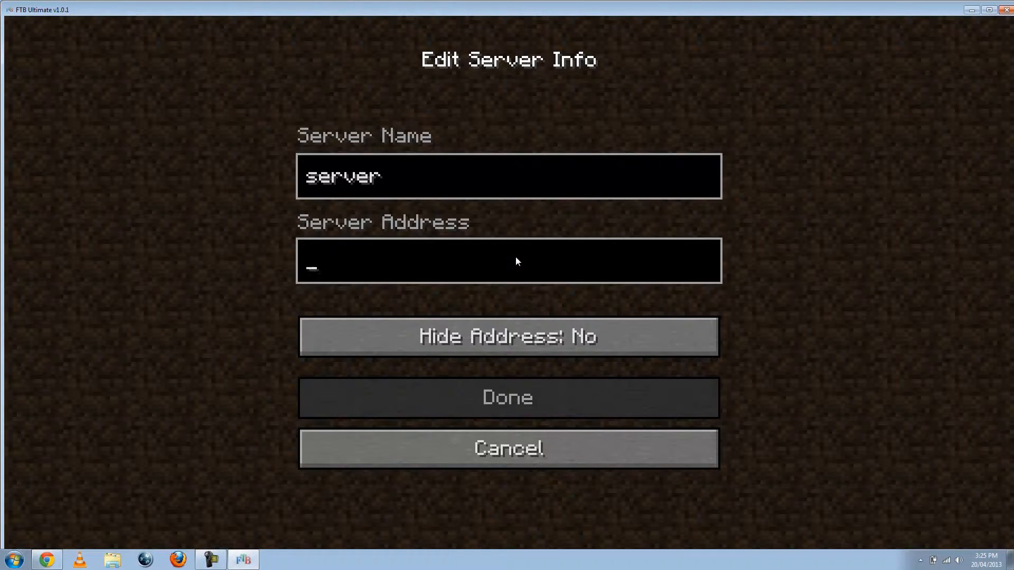
pyautogui.write('p.8bit.ws')
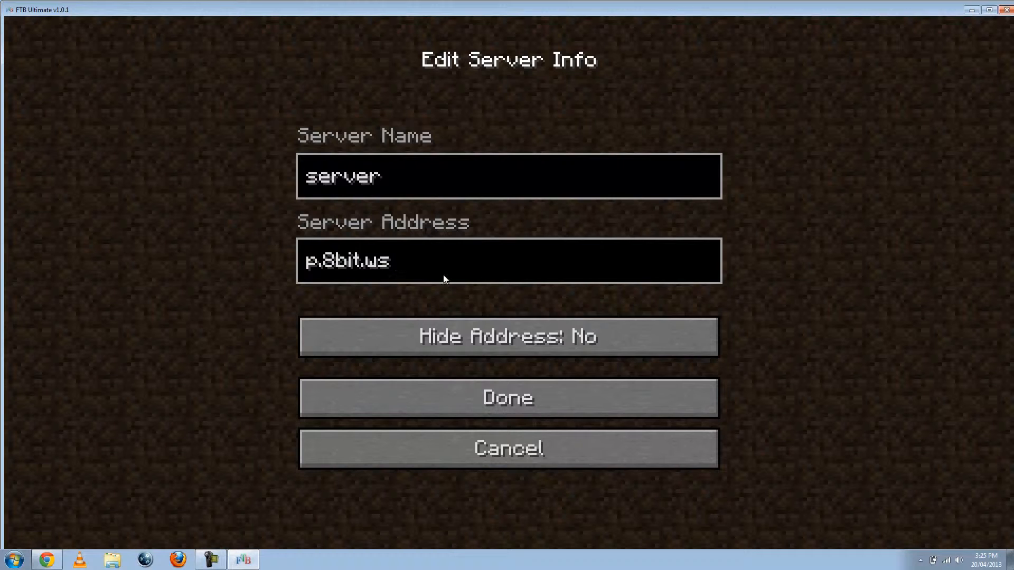
pyautogui.click(508, 397)
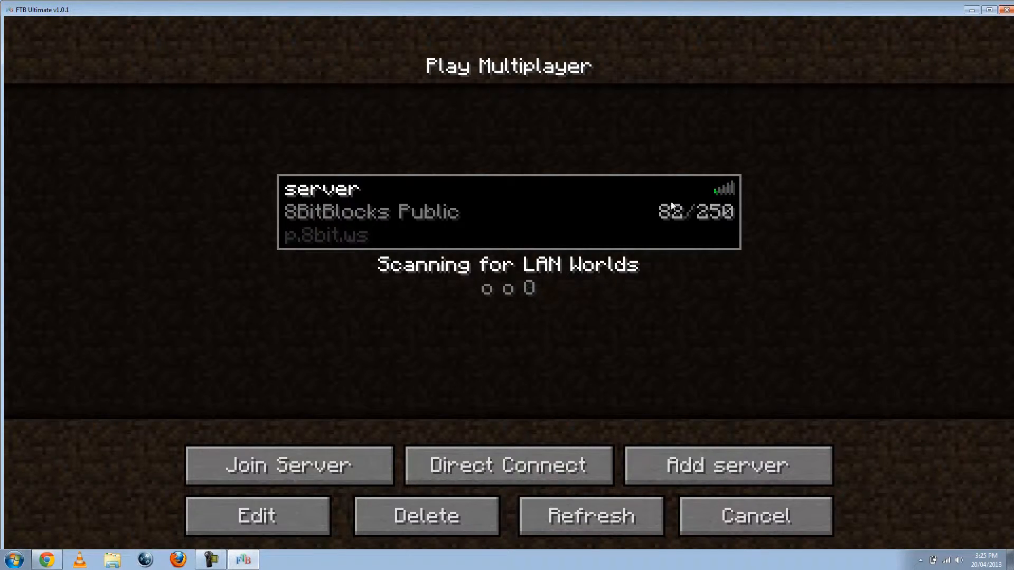
# Join the 8BitBlocks server from the multiplayer list
pyautogui.click(288, 465)
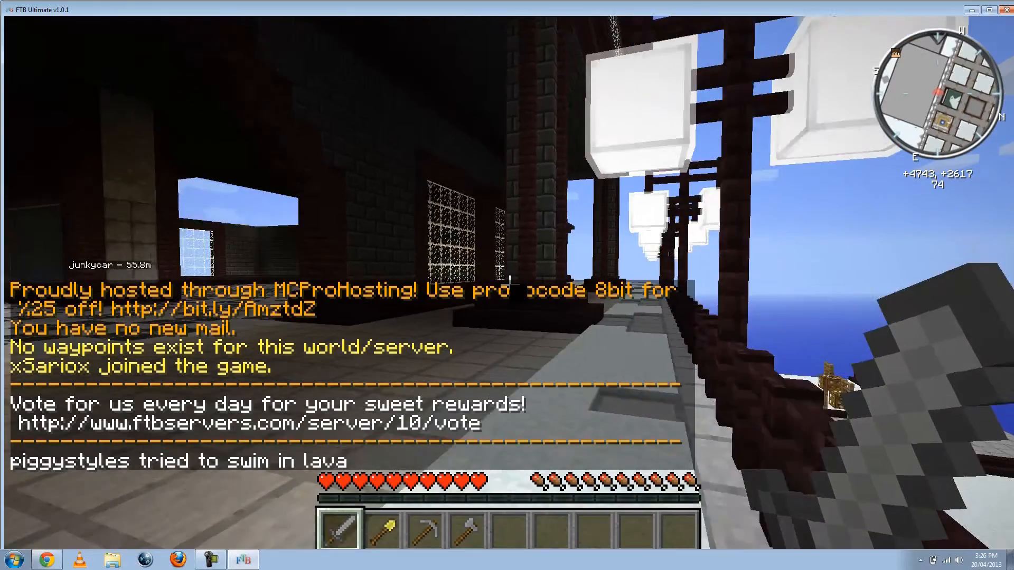
pyautogui.moveTo(507, 259)
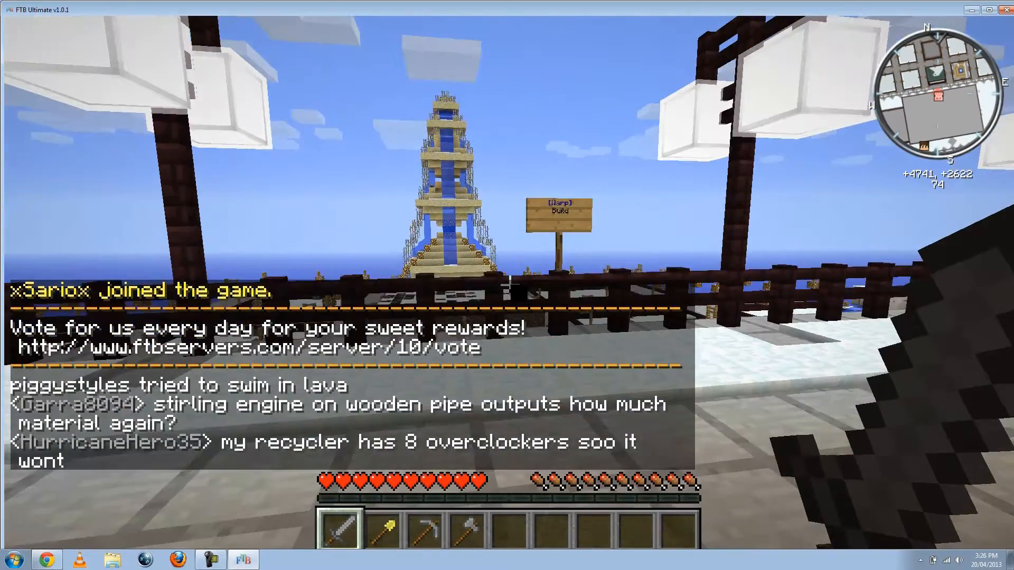
pyautogui.moveTo(507, 285)
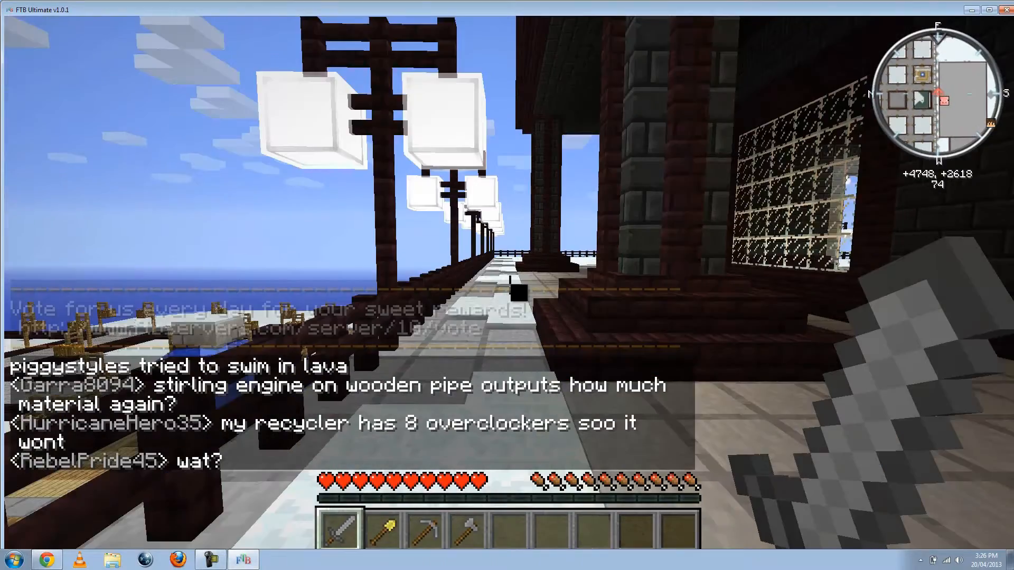
pyautogui.moveTo(507, 271)
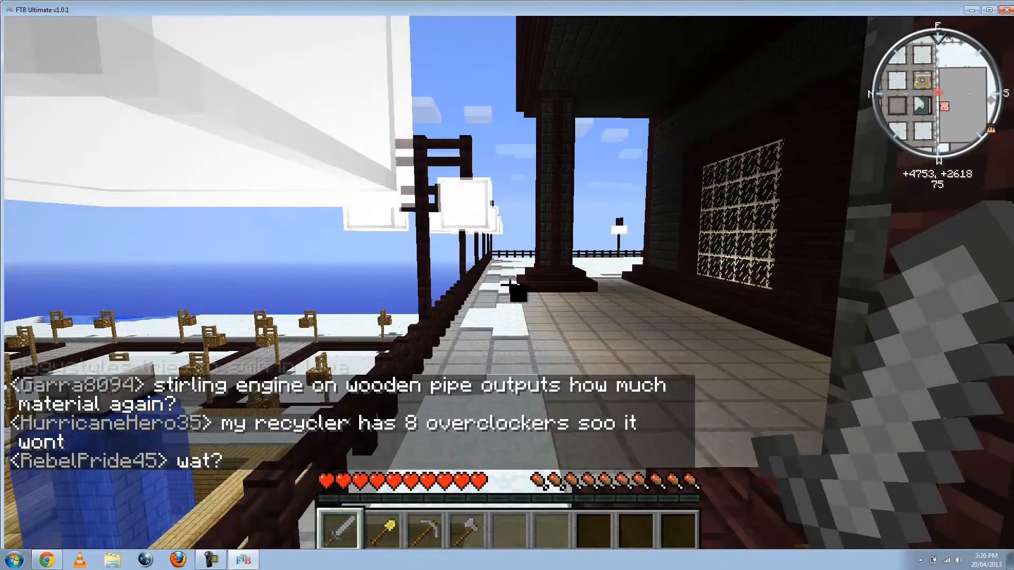